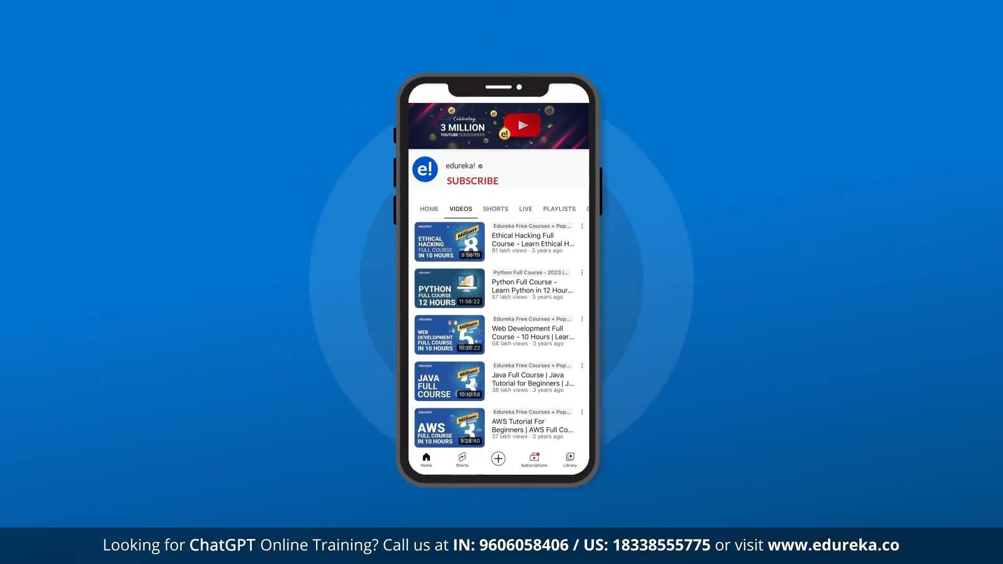
Step: Load openai.com/api/pricing and reach the Language models section of the pricing page
left_click(472, 181)
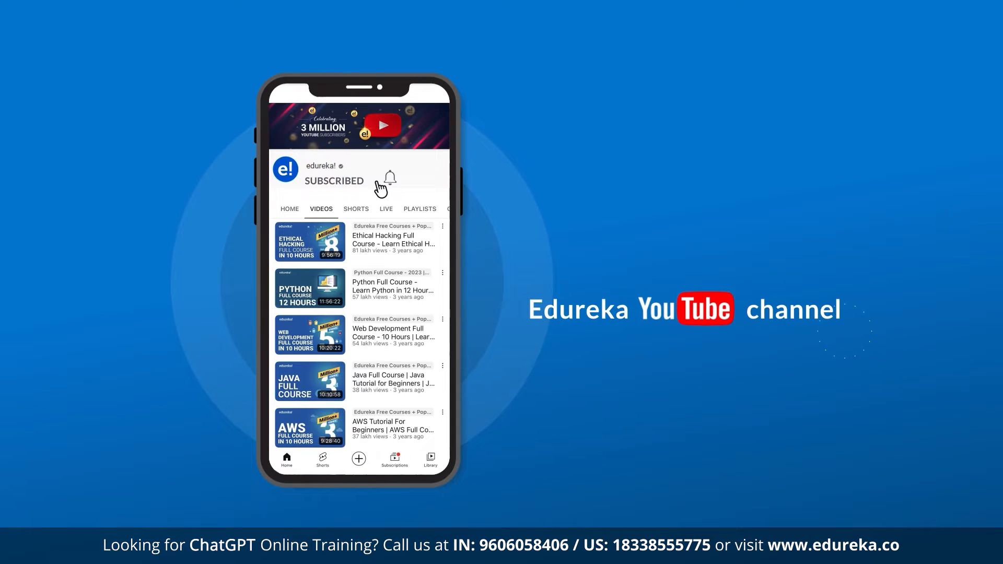
left_click(385, 179)
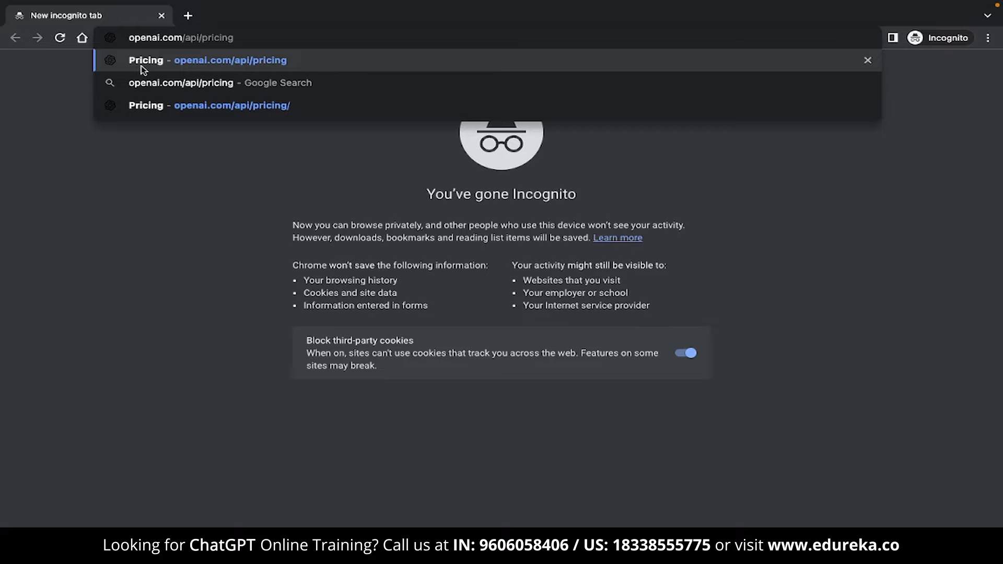
left_click(210, 61)
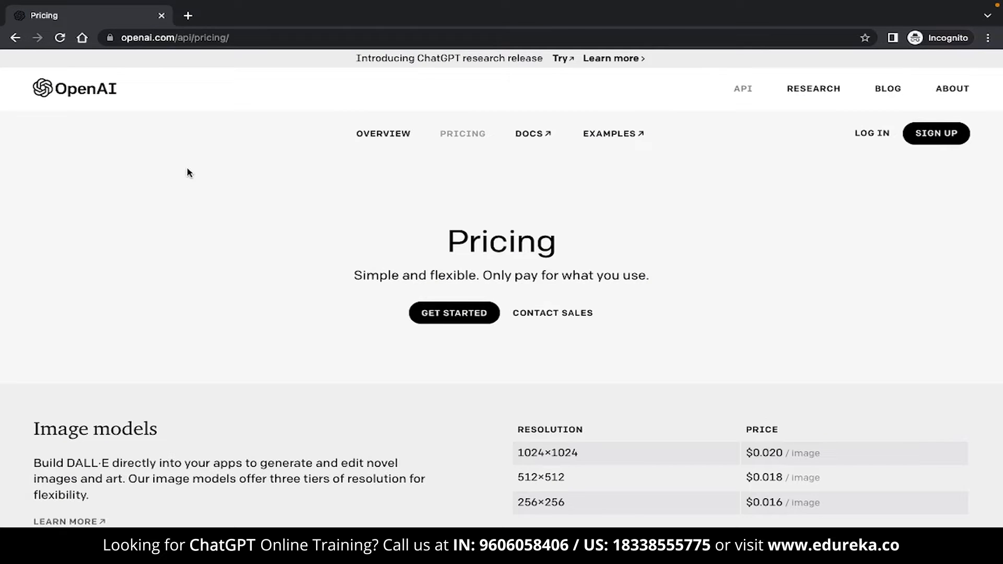
scroll("down", 3)
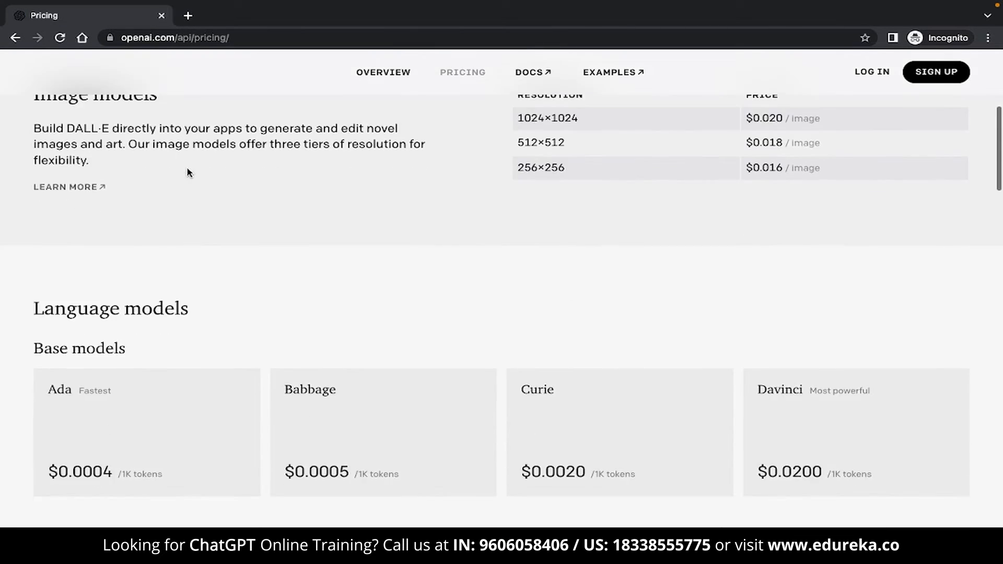
double_click(170, 309)
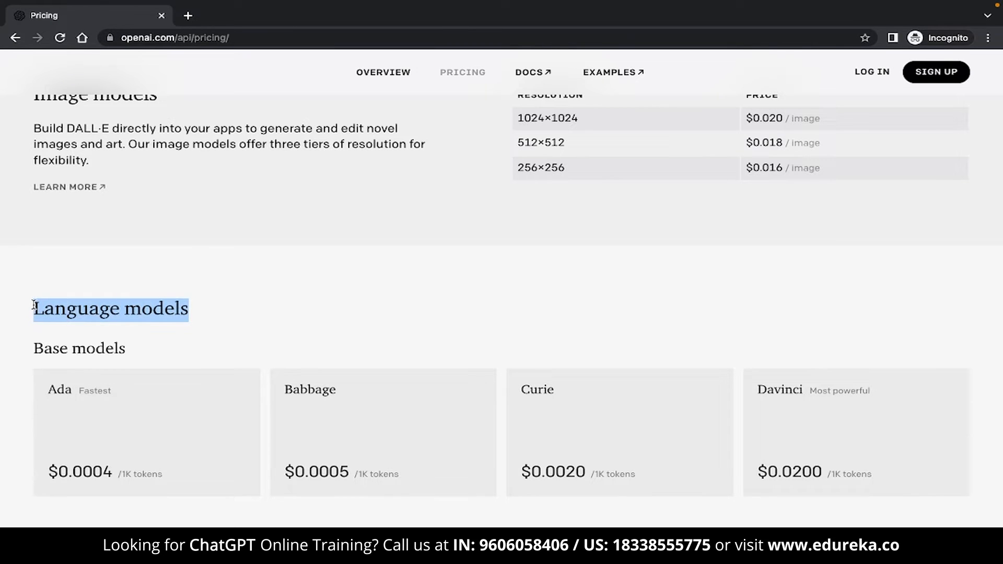
Step: Highlight the Ada, Babbage, Curie and Davinci base-model labels, including Davinci's Most powerful tag
scroll("down", 3)
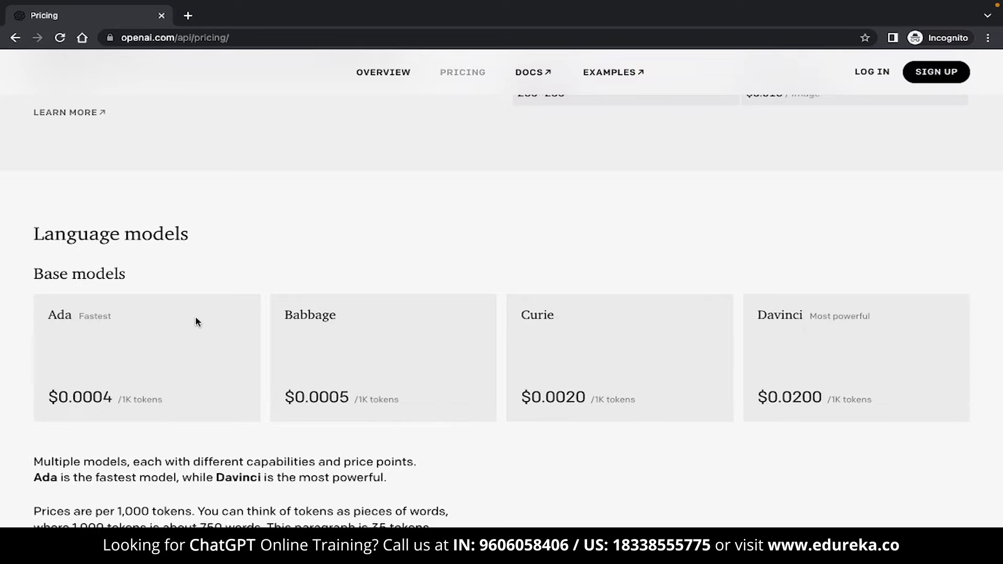
double_click(58, 315)
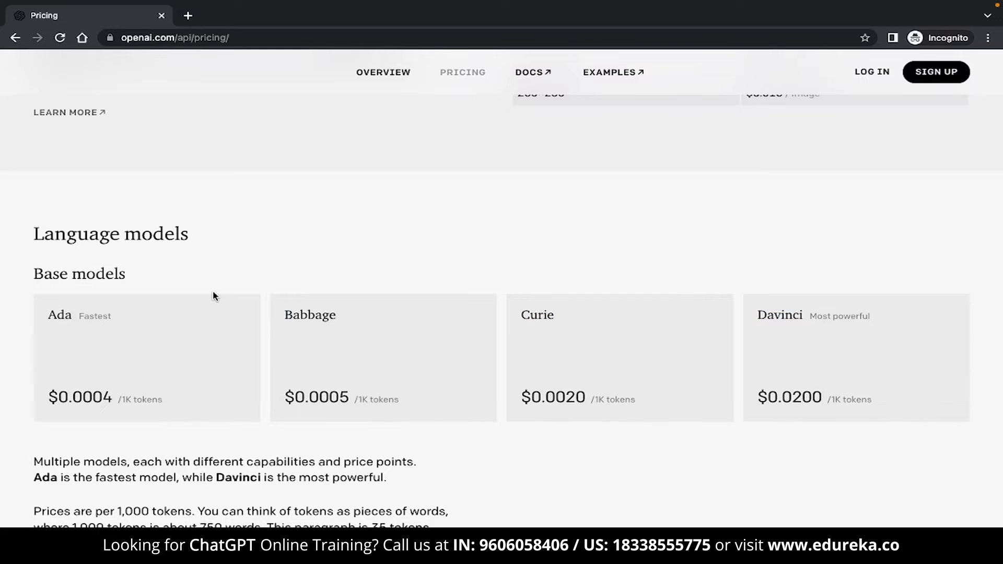
mouse_move(240, 271)
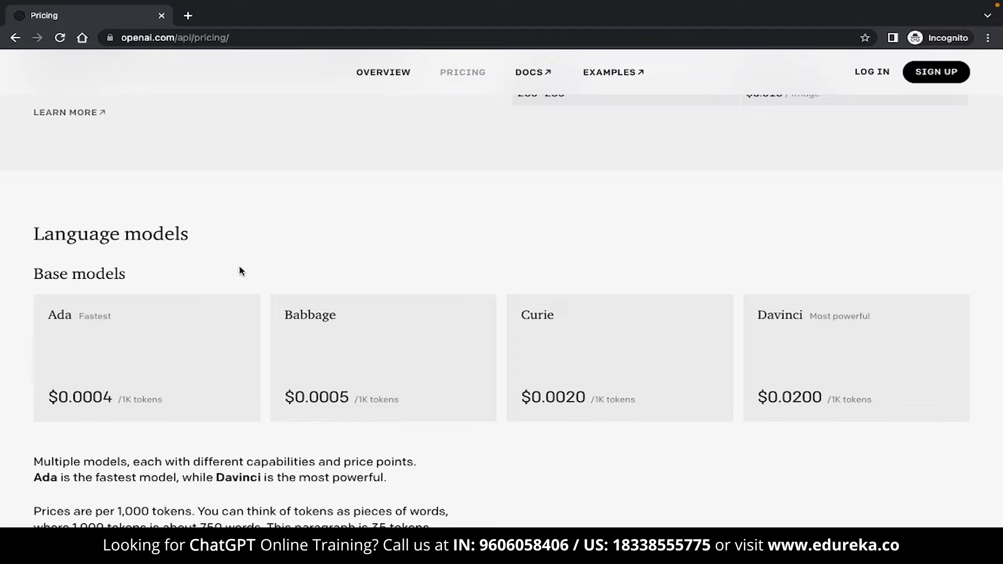
mouse_move(508, 289)
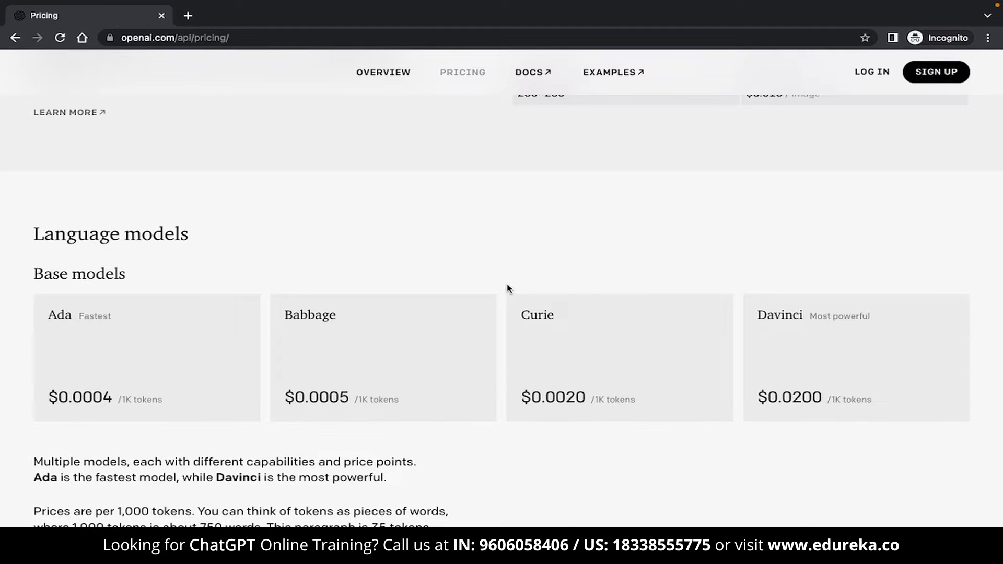
double_click(94, 315)
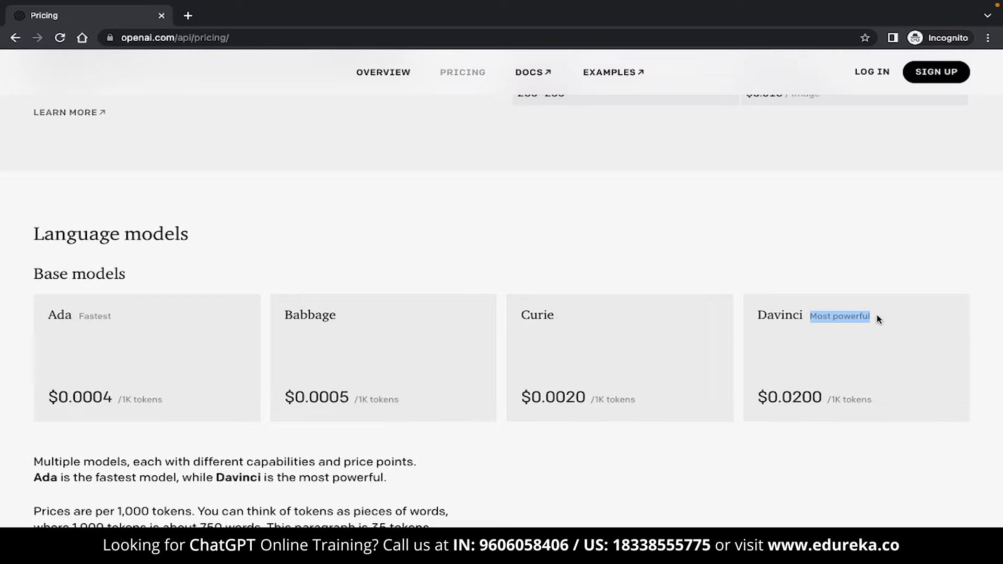
mouse_move(177, 401)
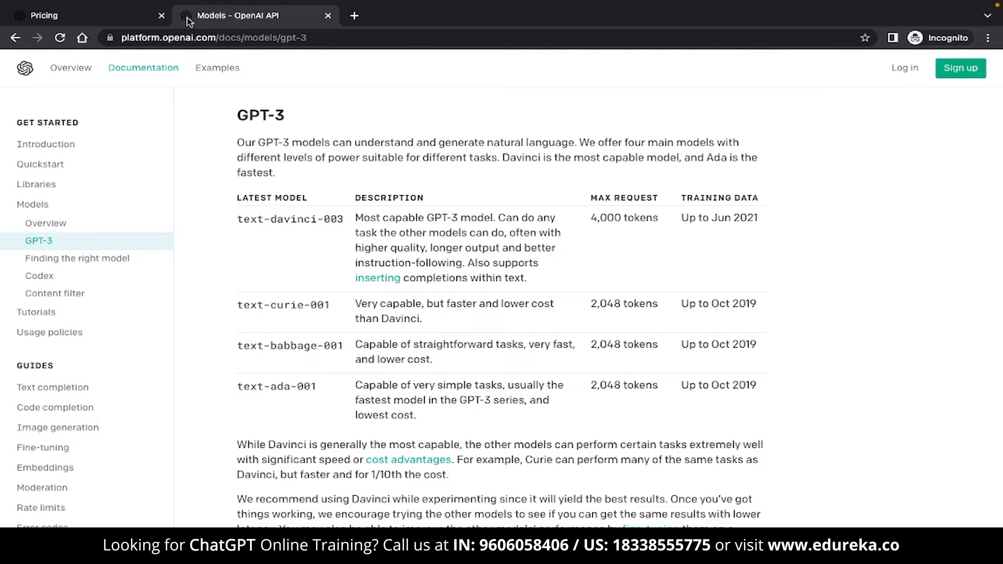
mouse_move(199, 25)
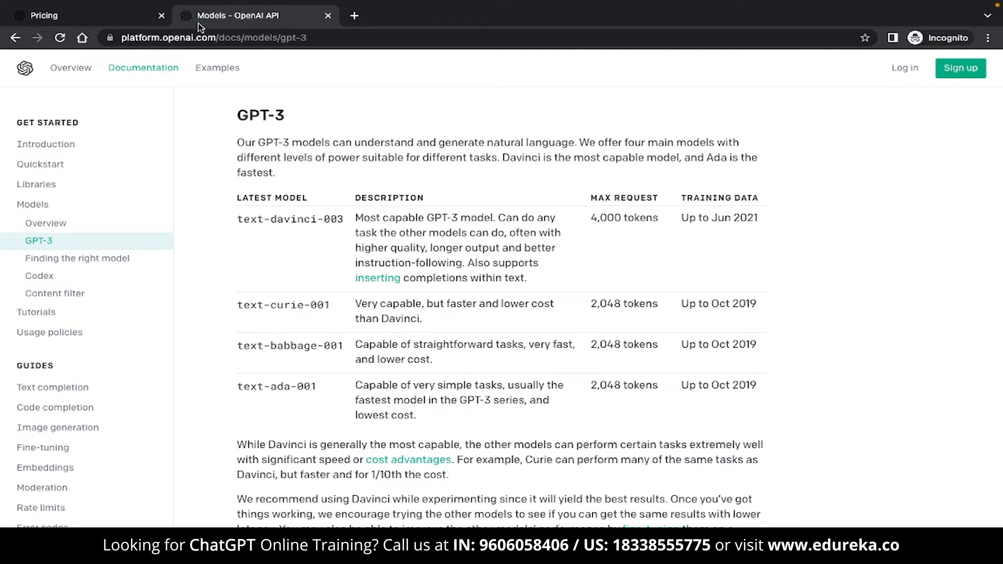
Step: In the Models docs, highlight Davinci's name, 4,000 token limit and Up to Jun 2021 training data
left_click(211, 38)
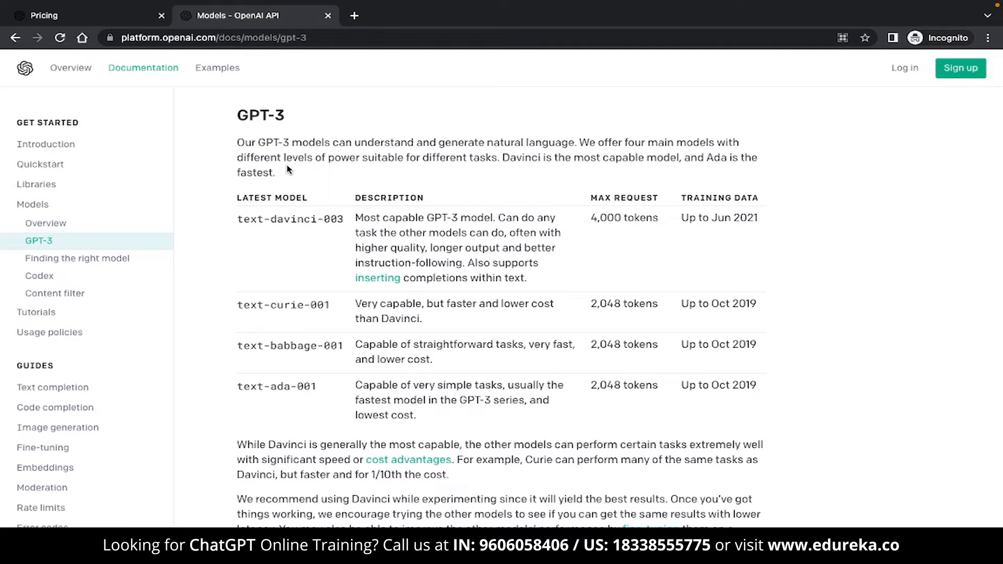
mouse_move(235, 351)
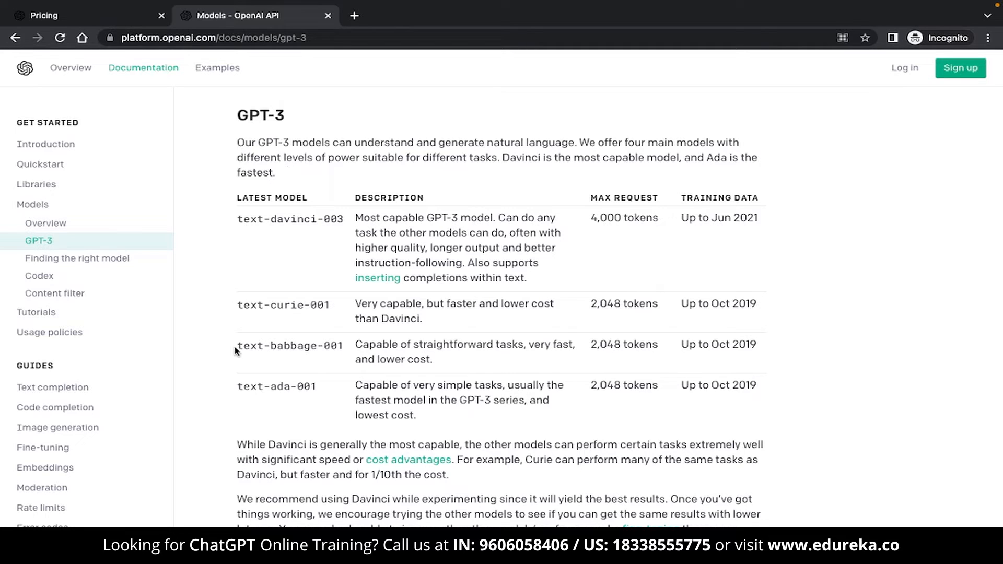
mouse_move(349, 187)
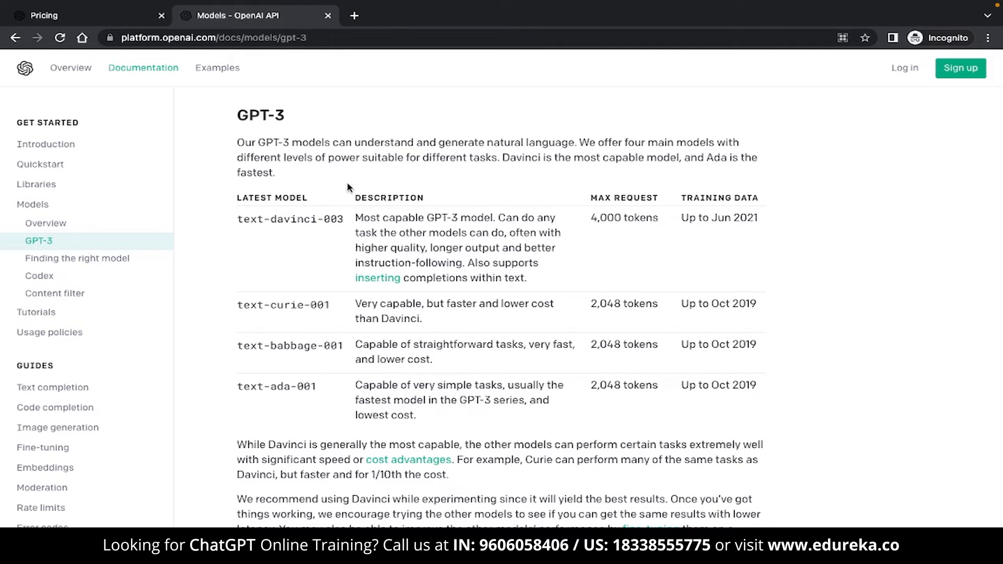
double_click(284, 218)
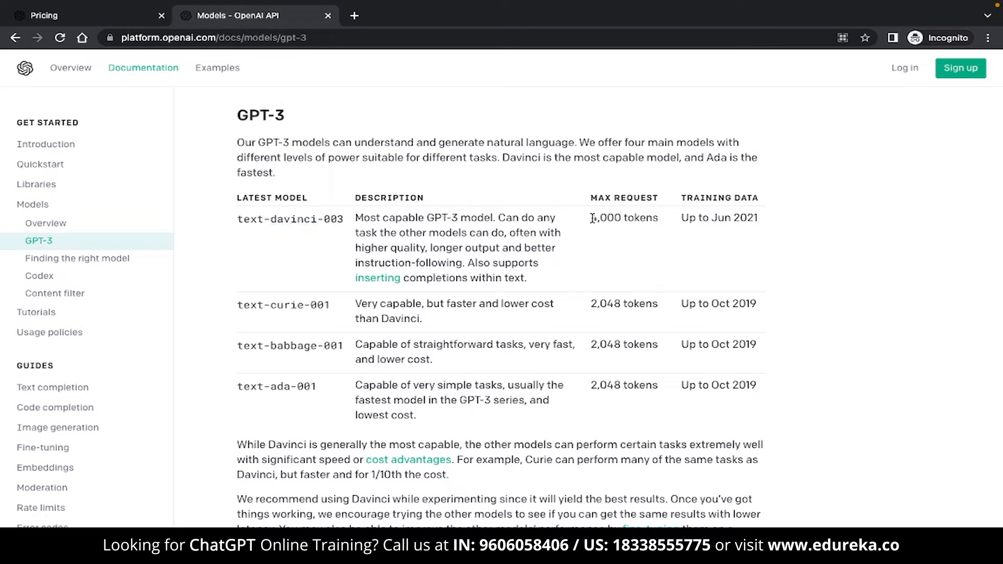
double_click(624, 217)
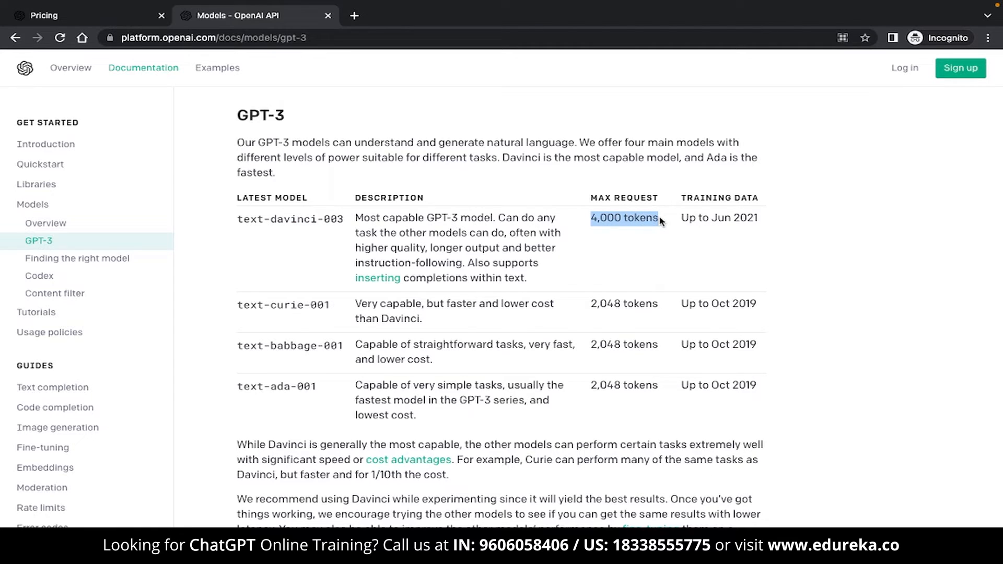
double_click(719, 217)
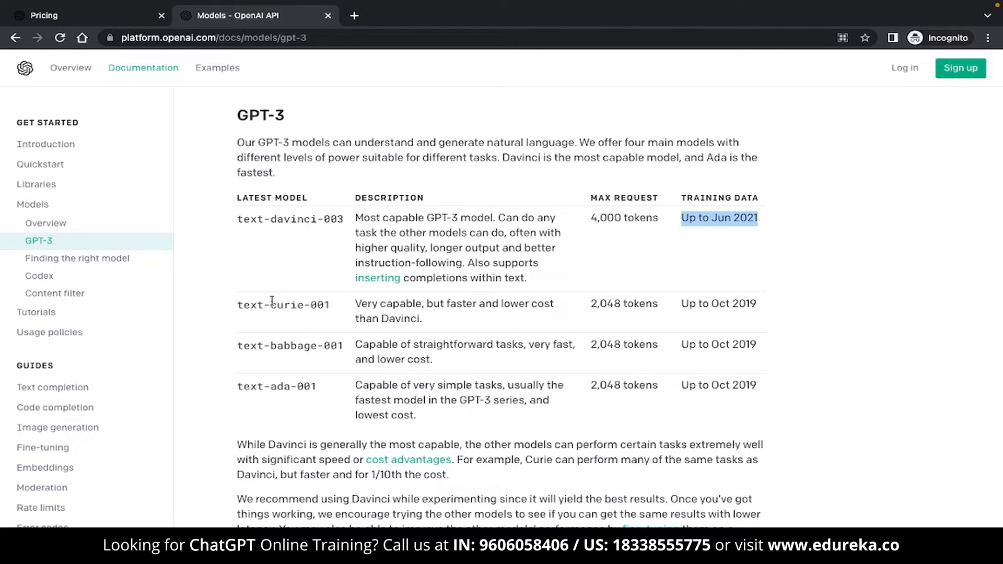
Step: Highlight Curie's model name, 2,048 token limit and training data in the same table
double_click(286, 303)
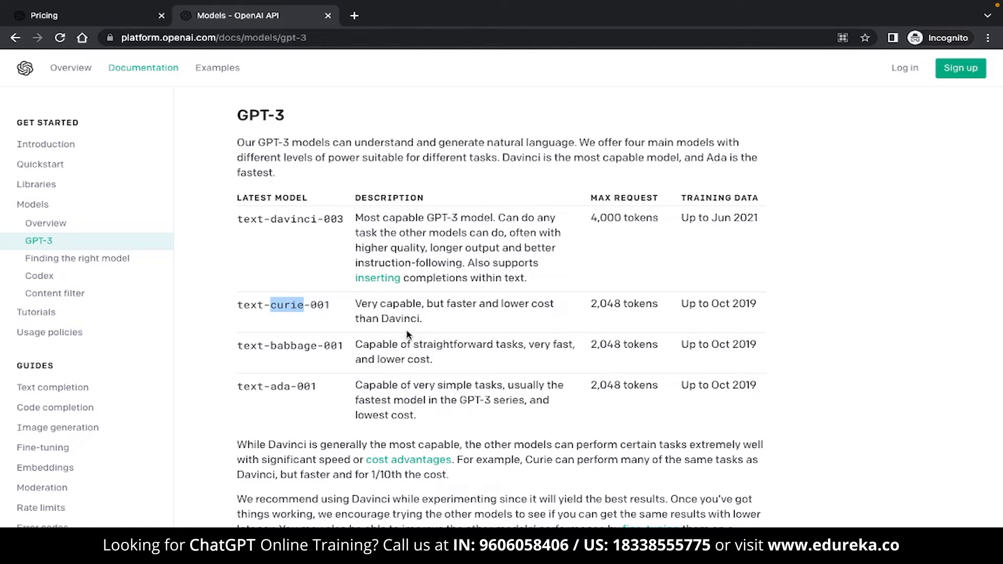
mouse_move(589, 302)
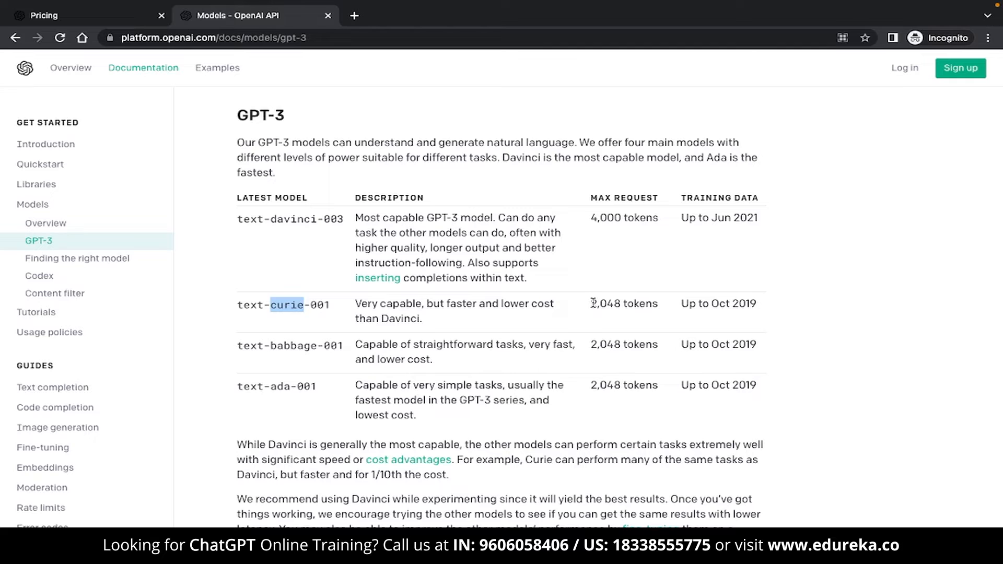
double_click(601, 303)
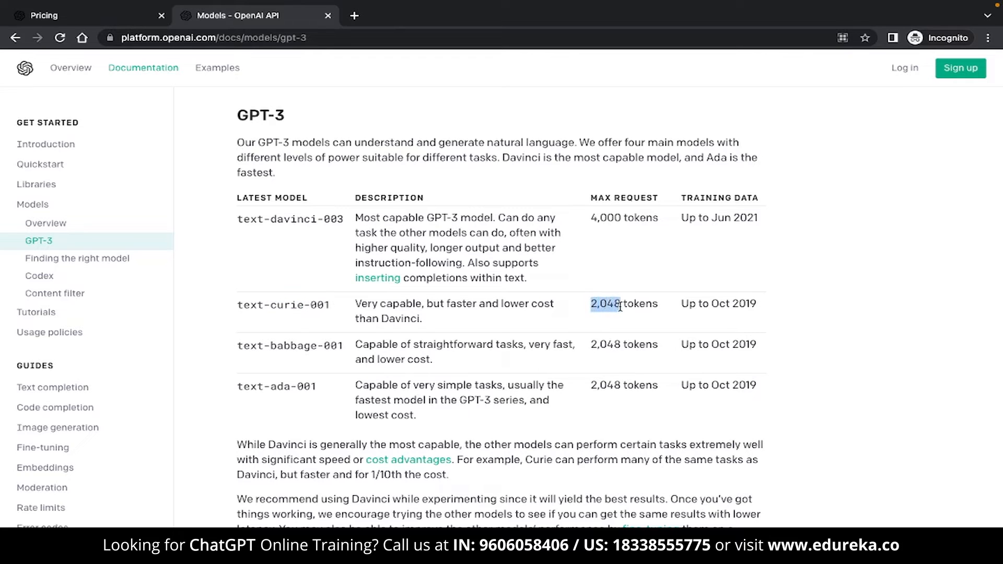
double_click(717, 303)
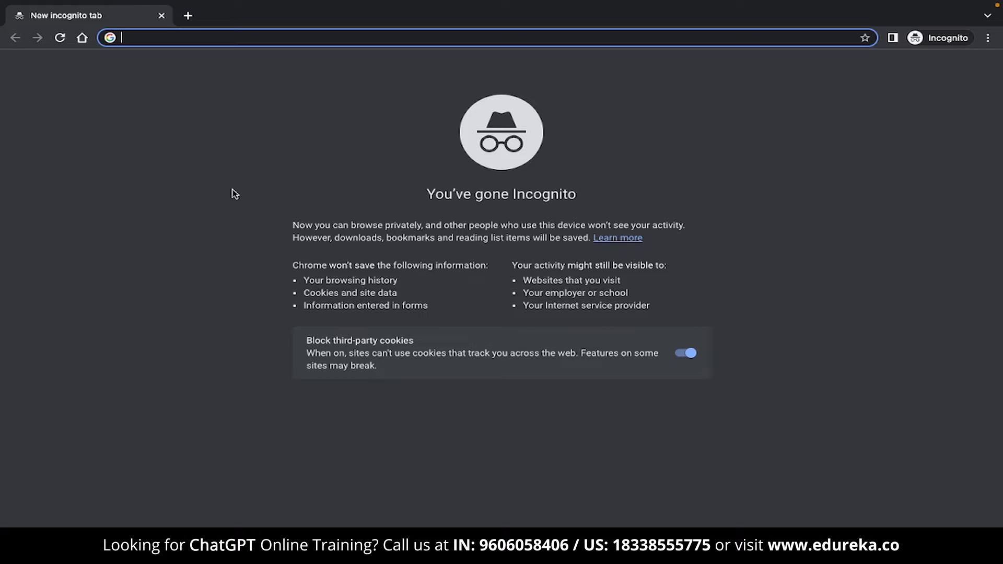
Step: Go to openai.com, enter the API section and sign in to reach the Welcome to OpenAI overview
type("openai.com")
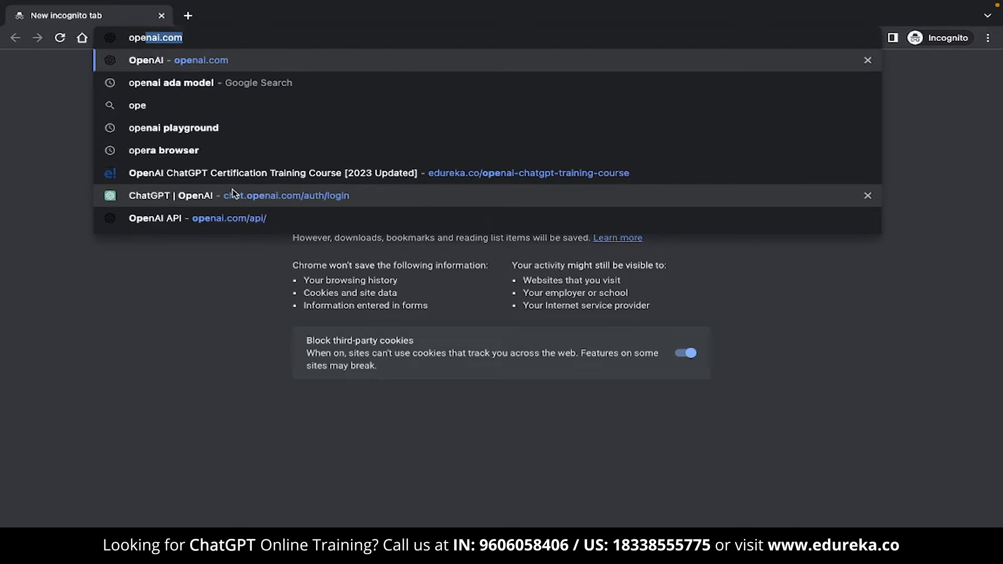
left_click(179, 60)
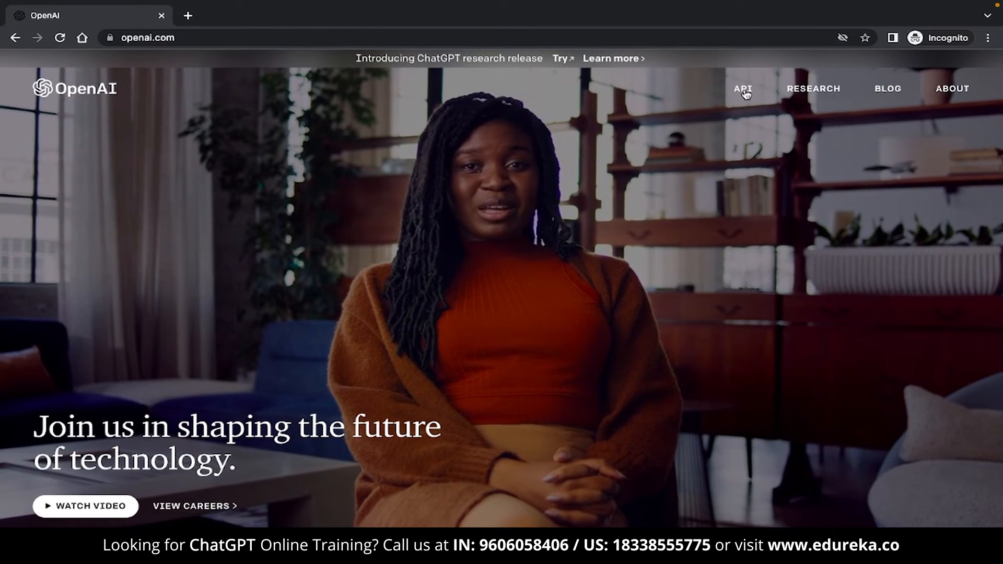
left_click(742, 88)
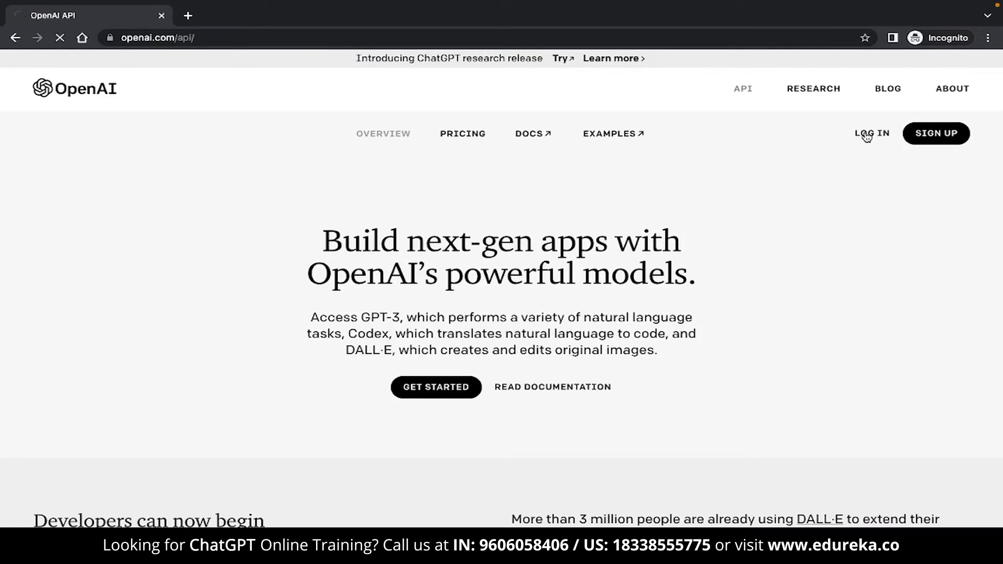
left_click(871, 133)
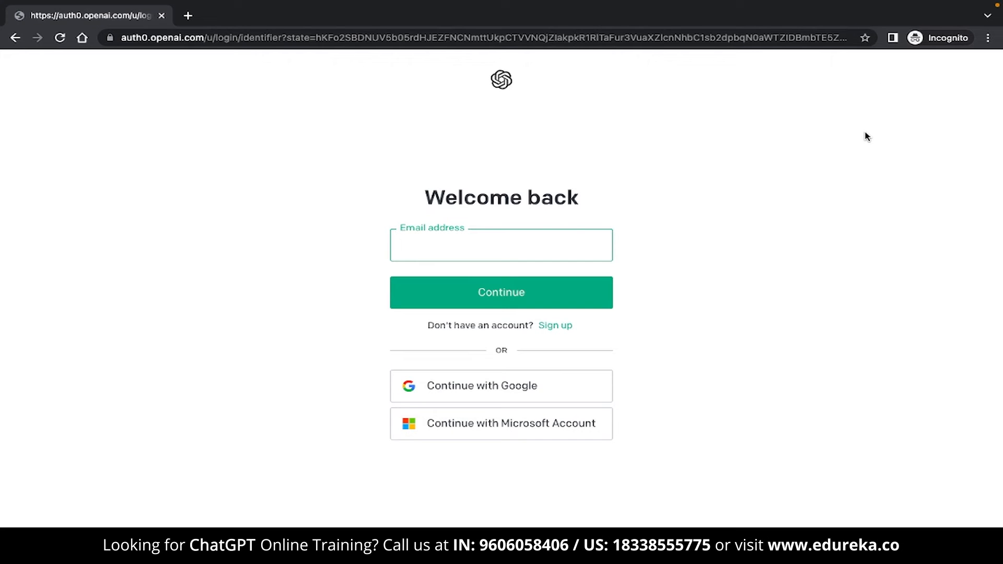
left_click(500, 244)
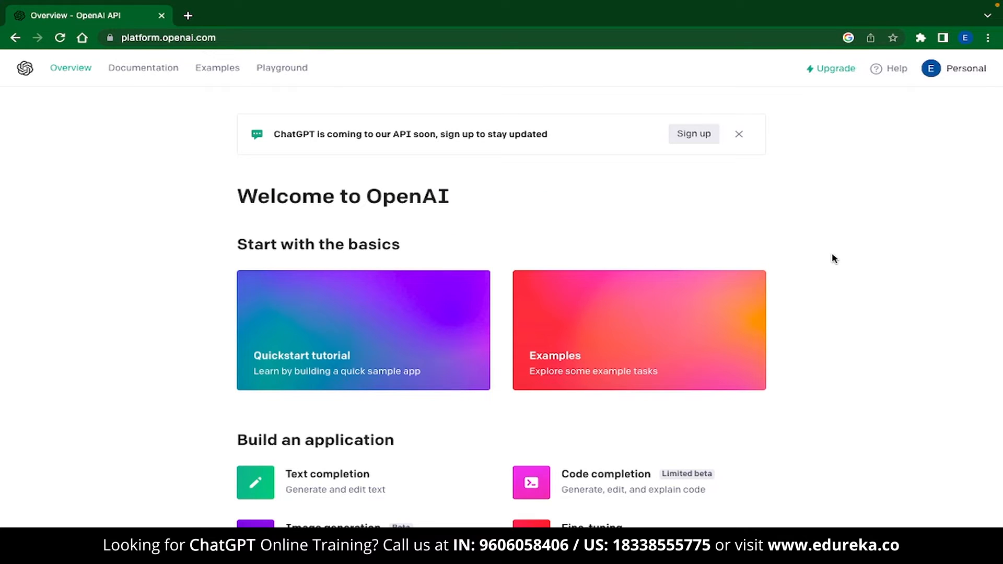
mouse_move(930, 69)
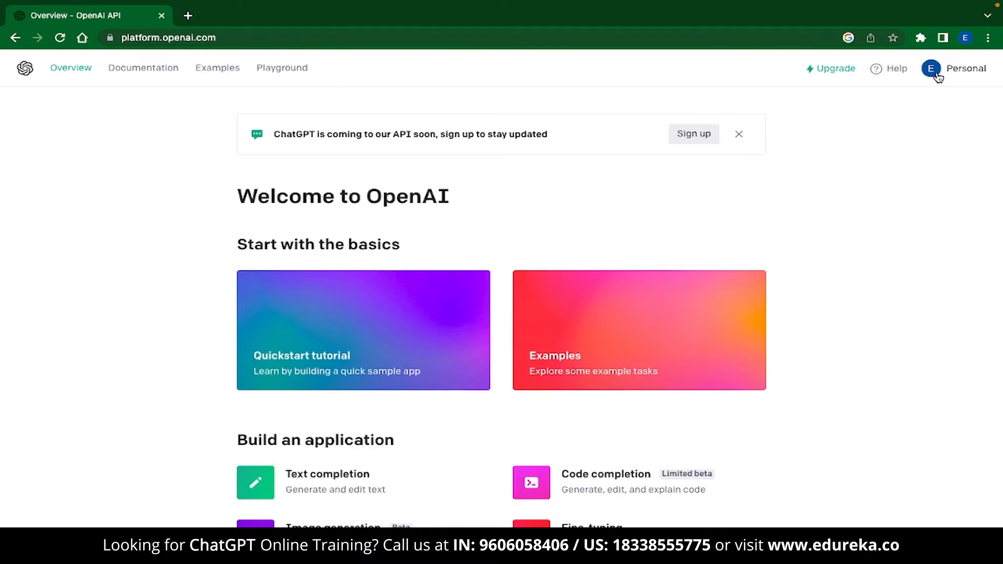
Step: From the account menu reach View API keys and create a new secret key
left_click(953, 69)
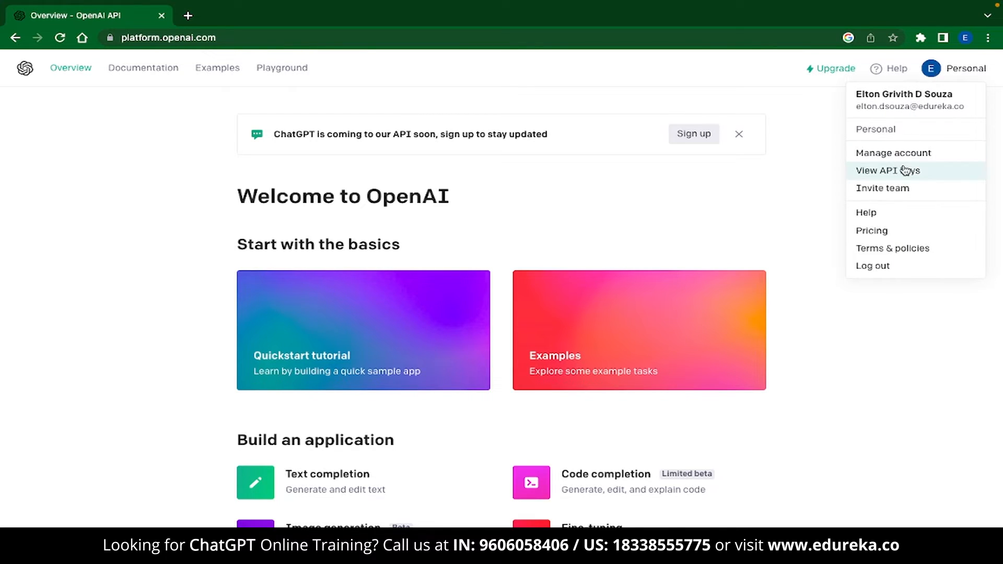
left_click(888, 171)
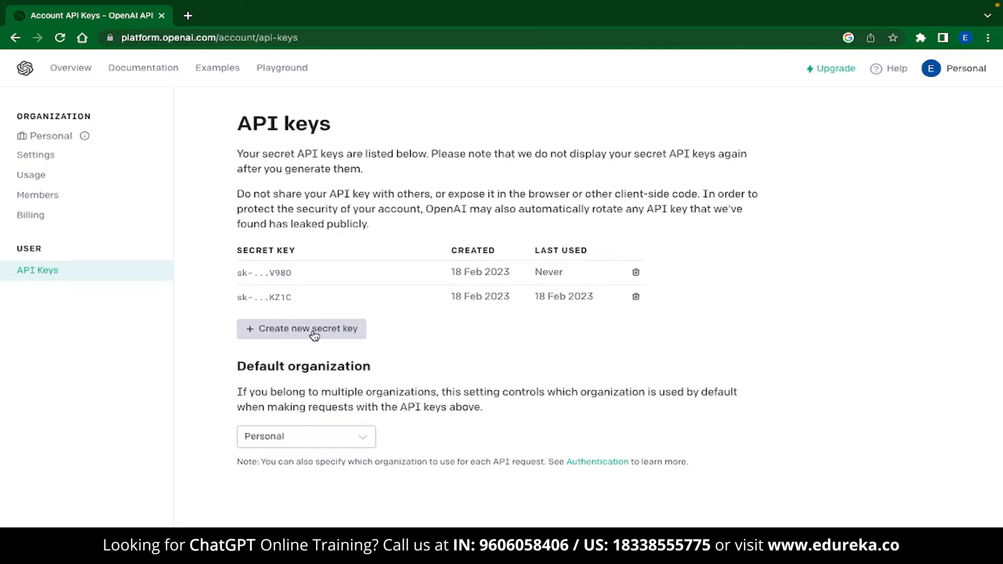
left_click(301, 328)
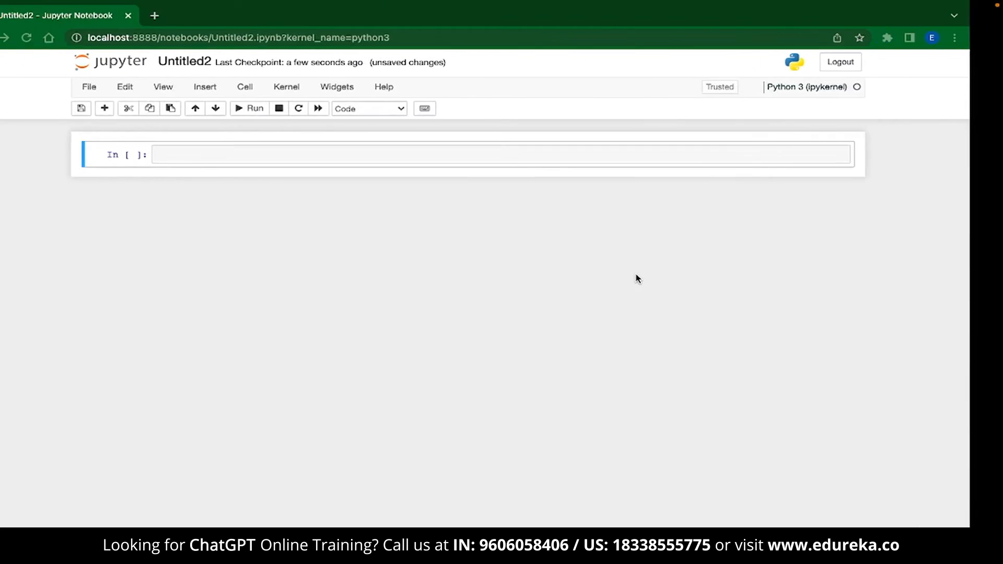
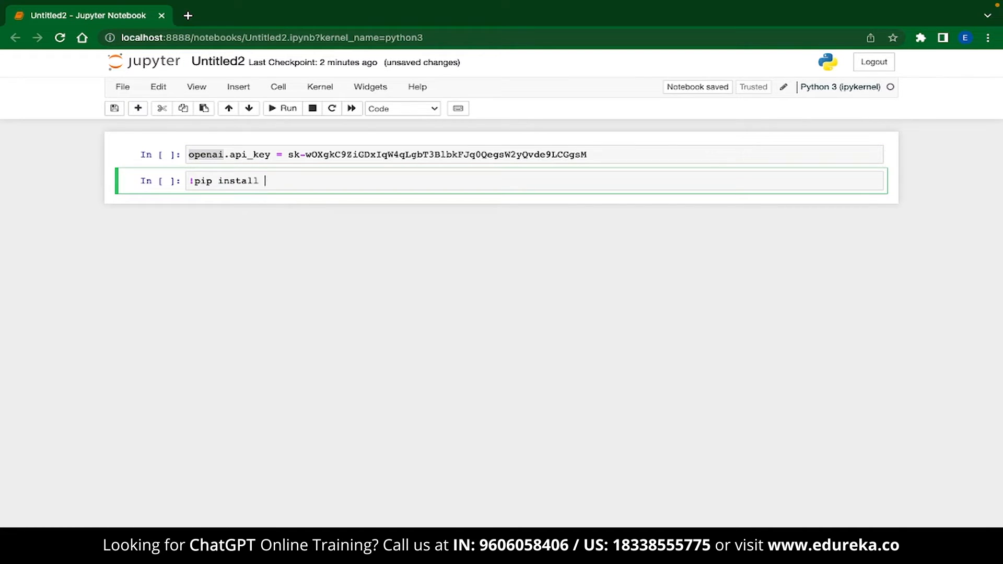
Step: Assign openai.api_key to the new sk-... key and run !pip install openai, already satisfied
left_click(282, 108)
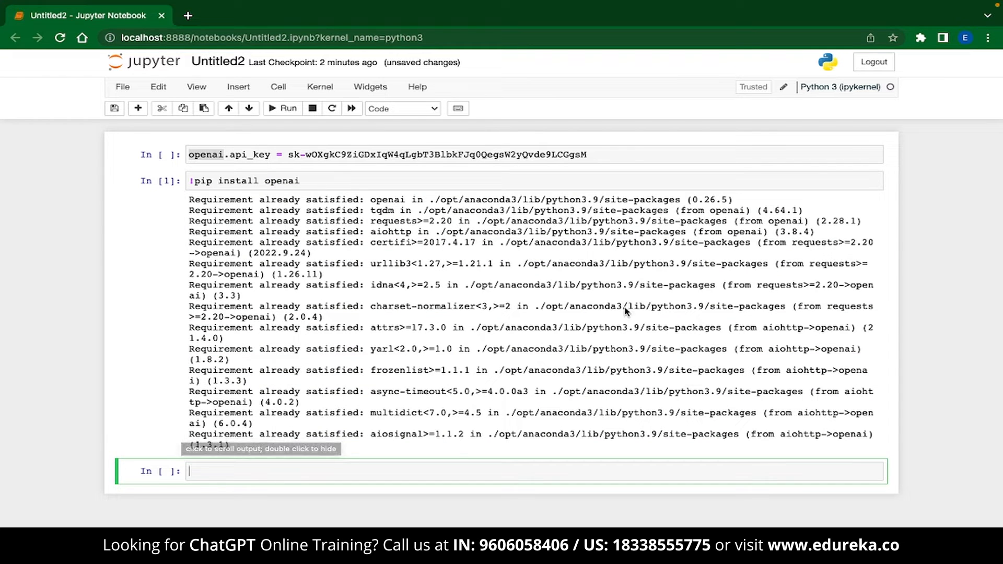
mouse_move(322, 181)
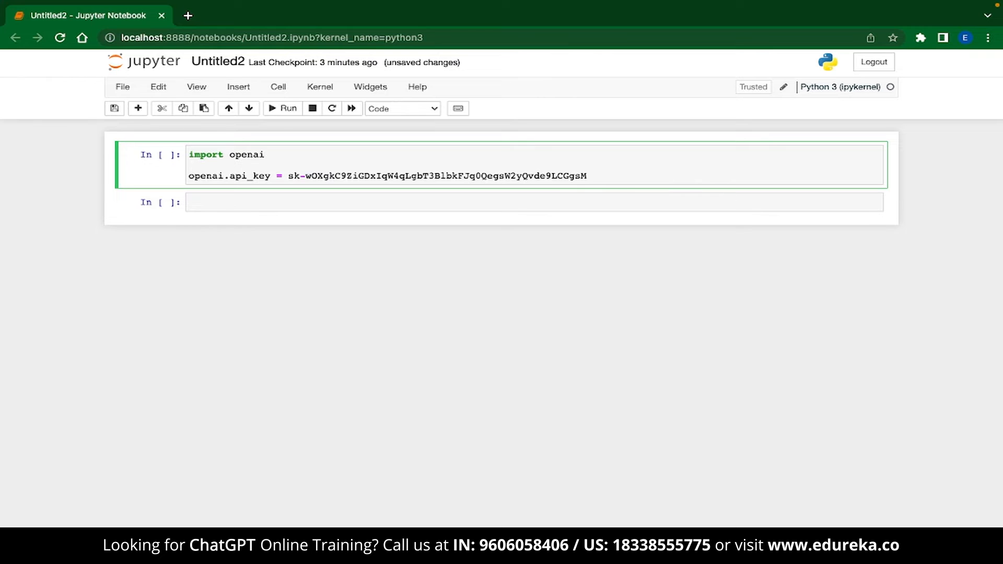
Step: Run the import openai and key cell, then rerun it with the key quoted to clear the NameError
left_click(282, 108)
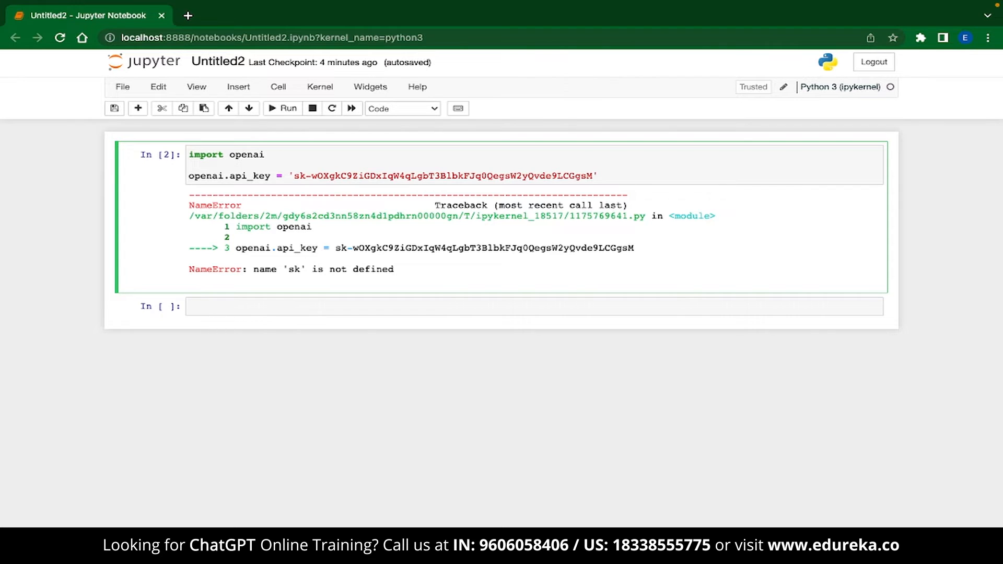
left_click(282, 107)
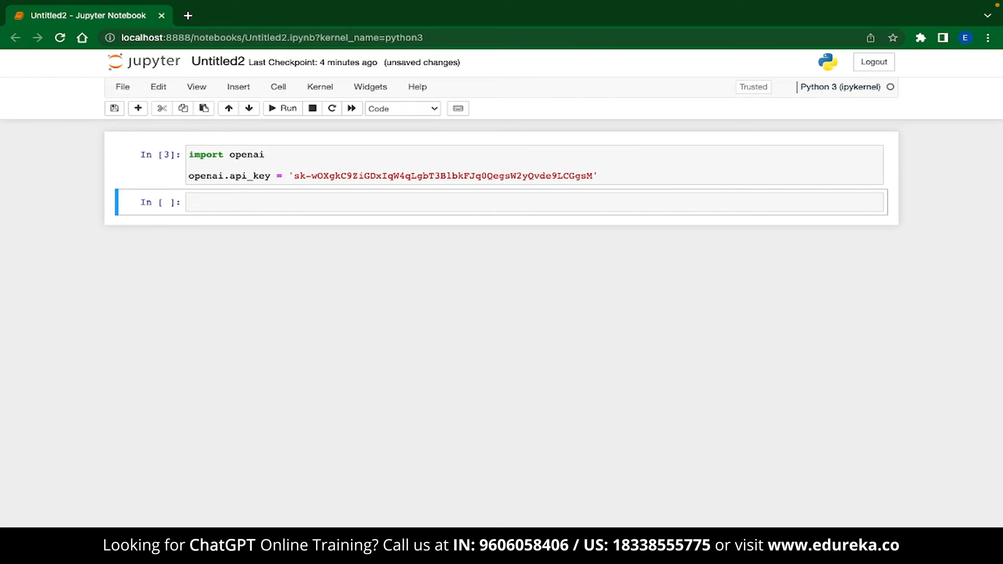
Step: Define prompt = 'Hi! How are you today?' and begin a response = openai. assignment
type("pro")
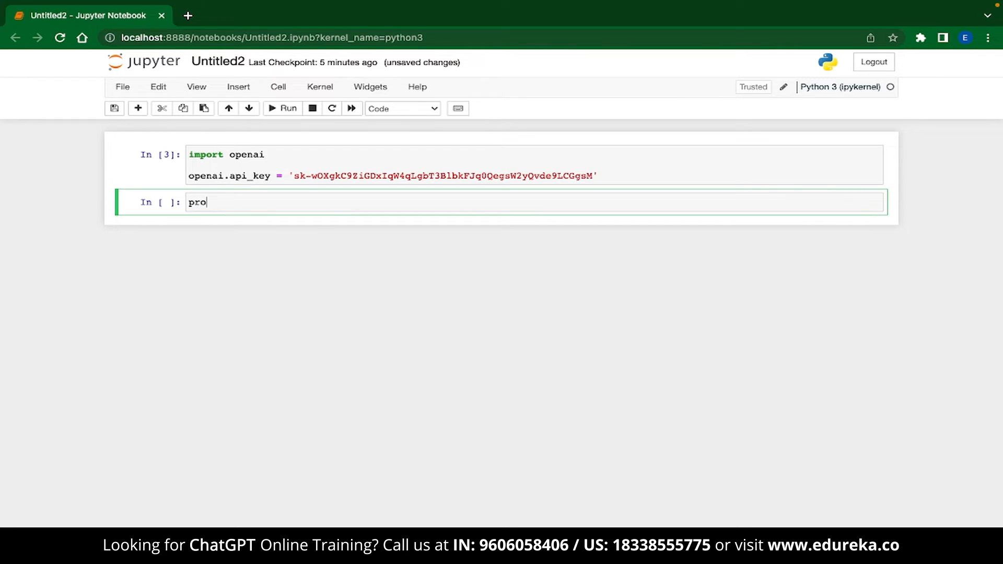
type("mpt")
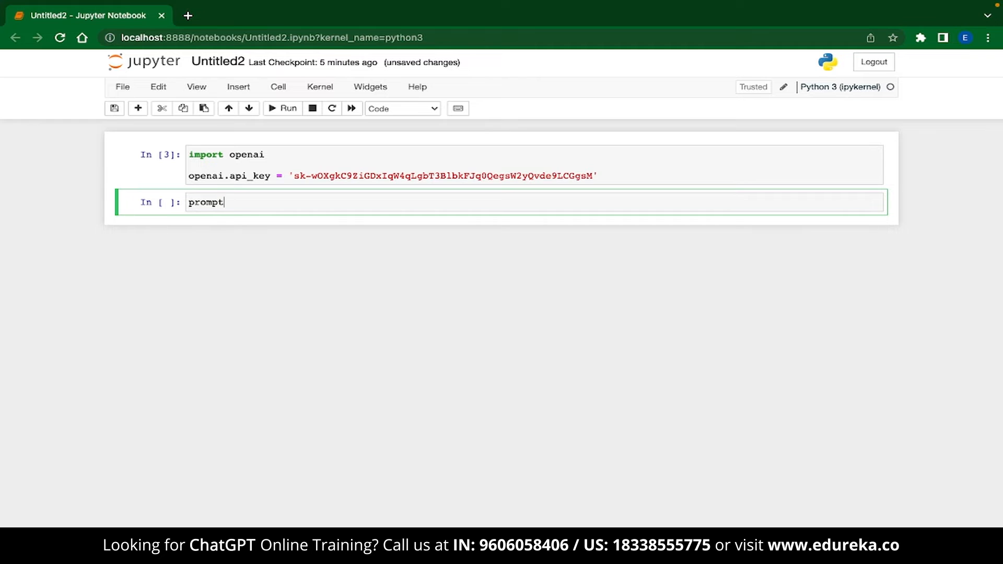
type("=")
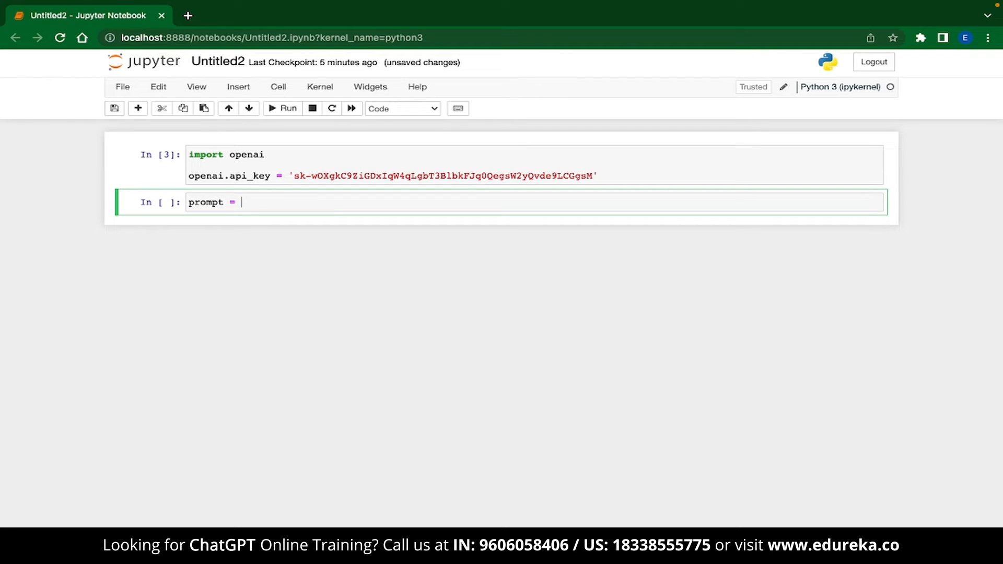
type("''")
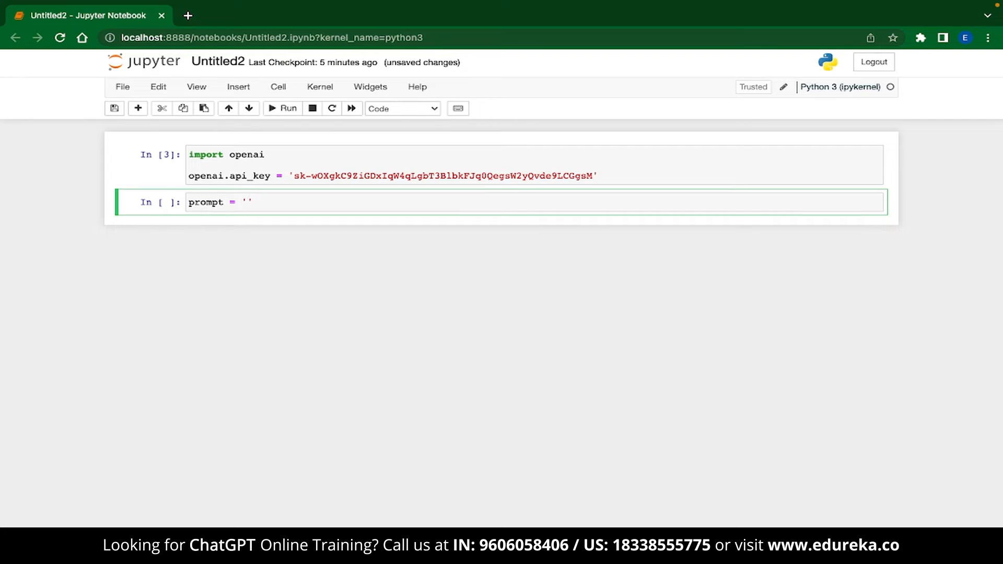
type("Hi! How are you today?")
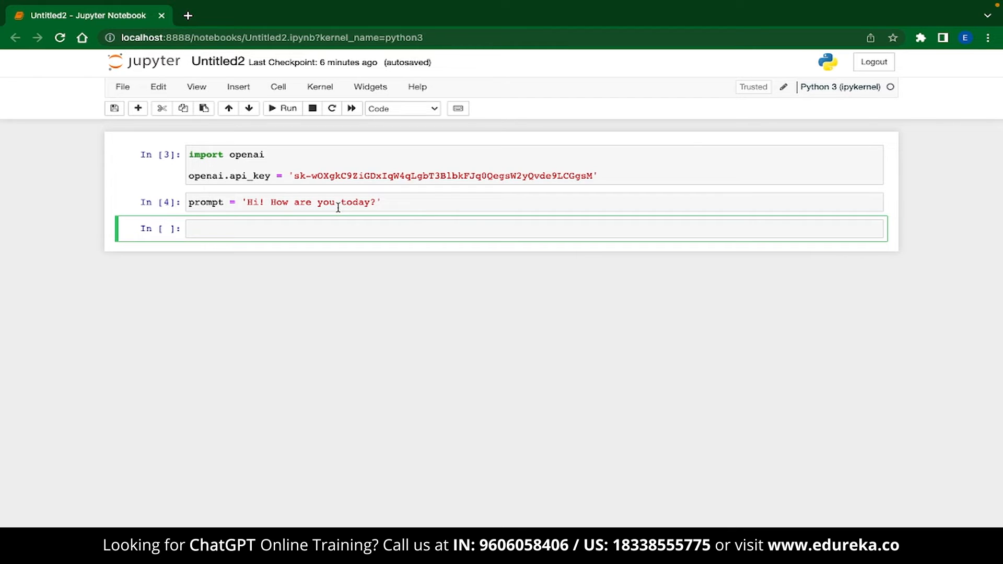
type("response = openai.")
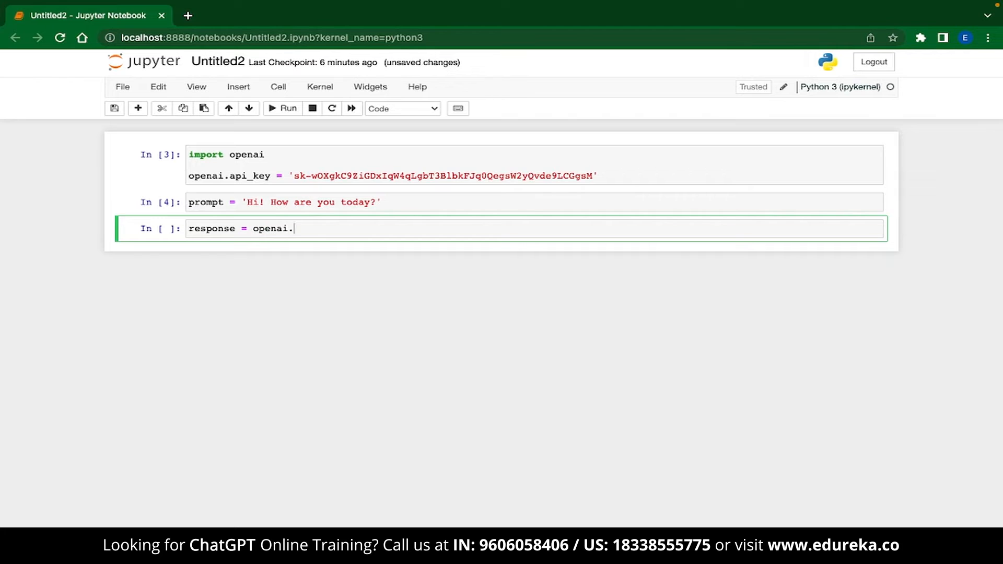
Step: Write response = openai.Completion.create(engine = '') with the engine value left empty
type("Completio")
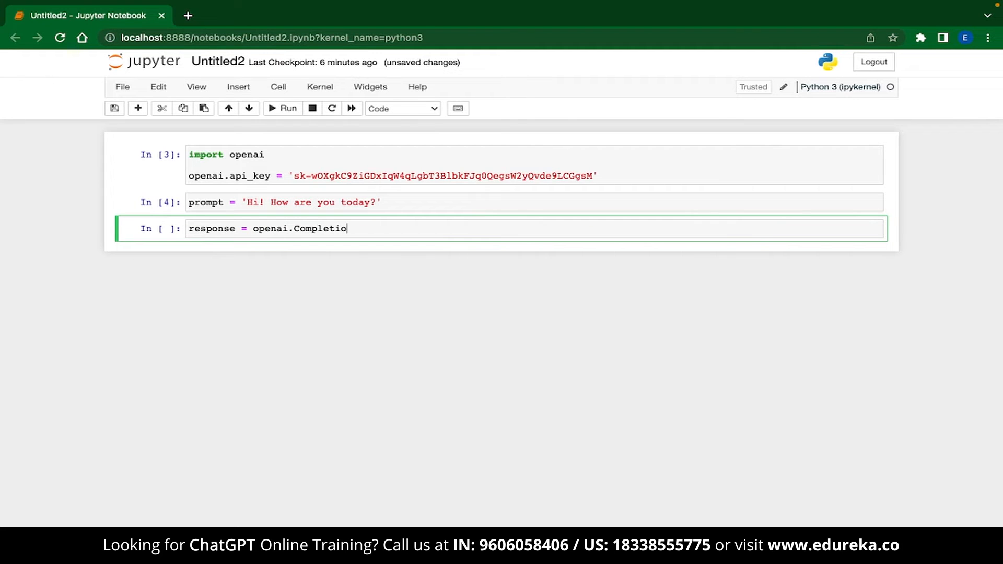
type("n.C")
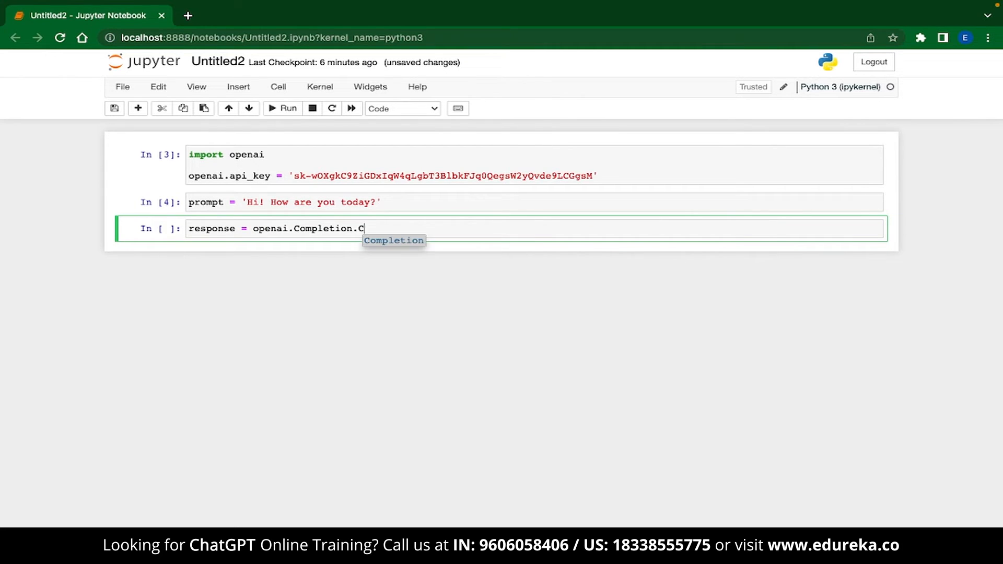
type("reate()")
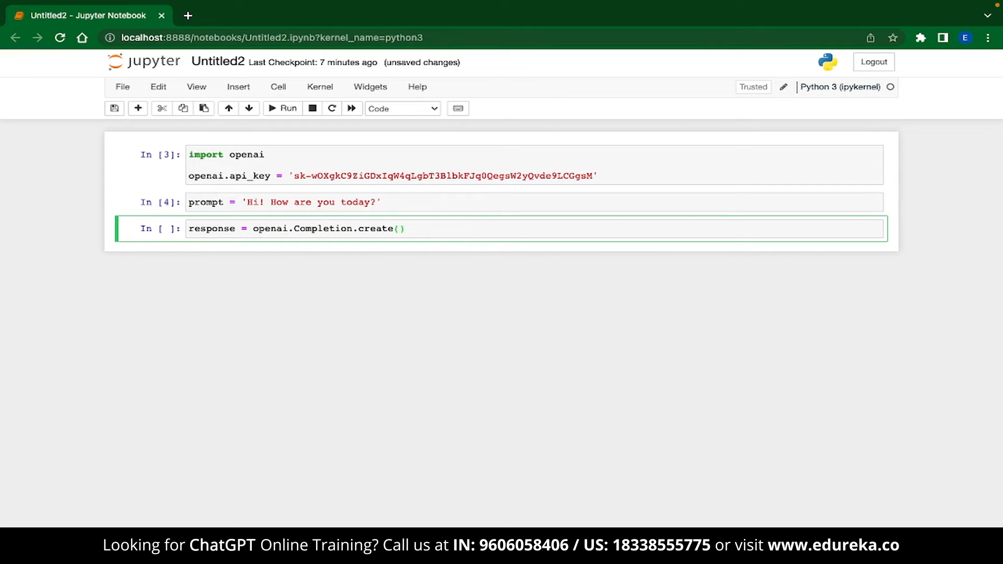
type("engine =")
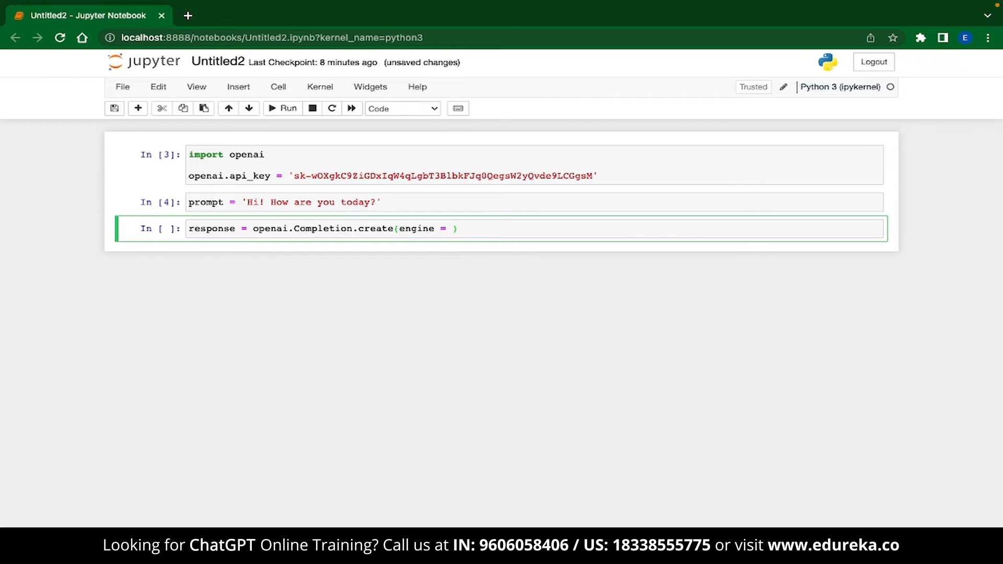
type("''")
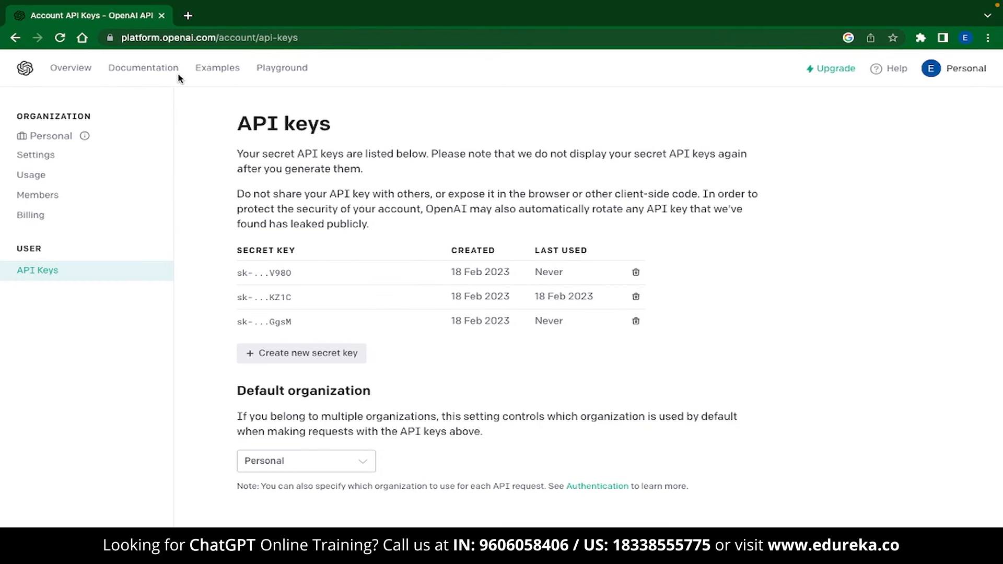
Step: Check the GPT-3 model table in the docs and settle on 'text-ada-001' for the engine
left_click(143, 68)
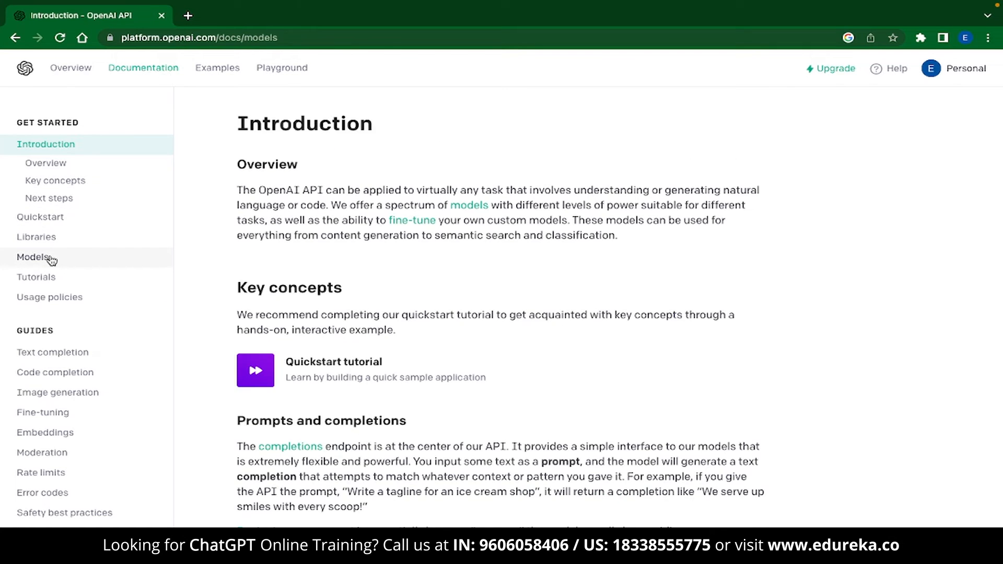
left_click(33, 256)
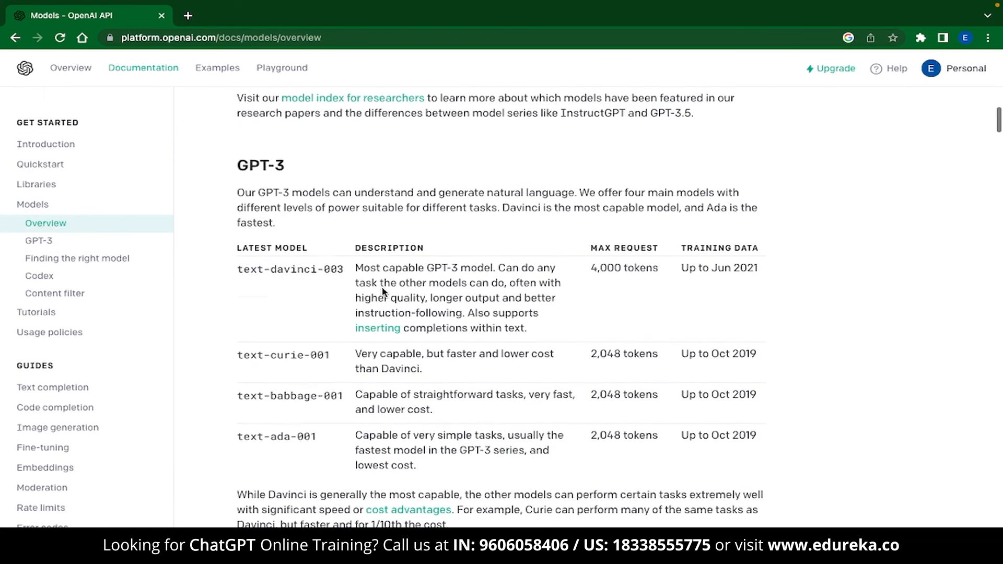
left_click(39, 241)
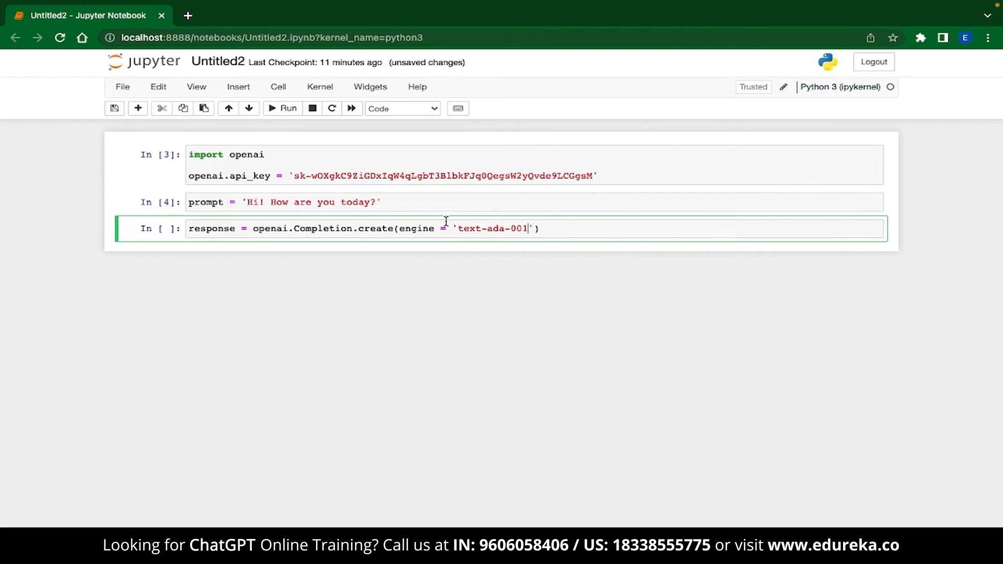
Step: Add prompt = prompt and max_tokens = 50 arguments to the Completion.create call
type(",")
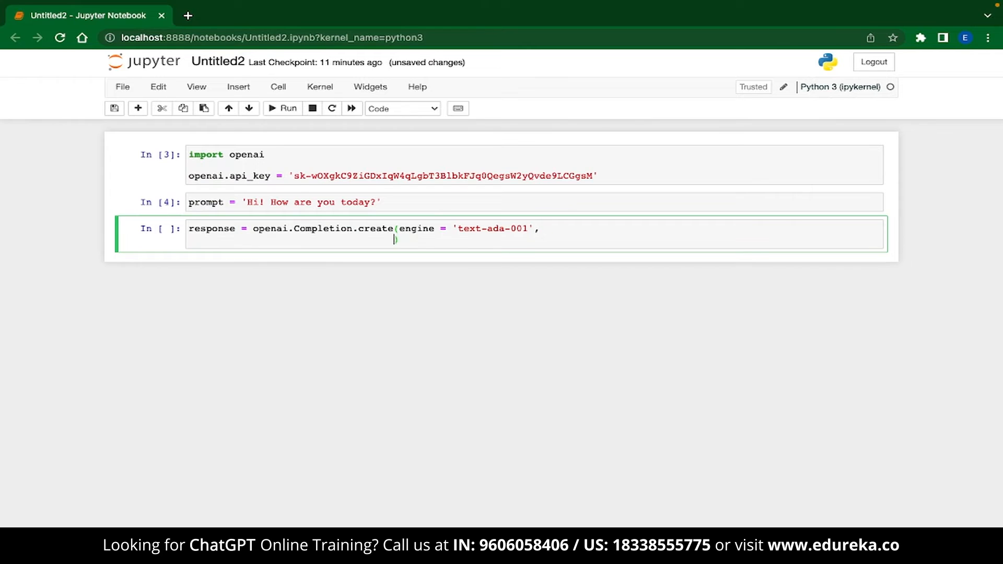
type("prompt = promp")
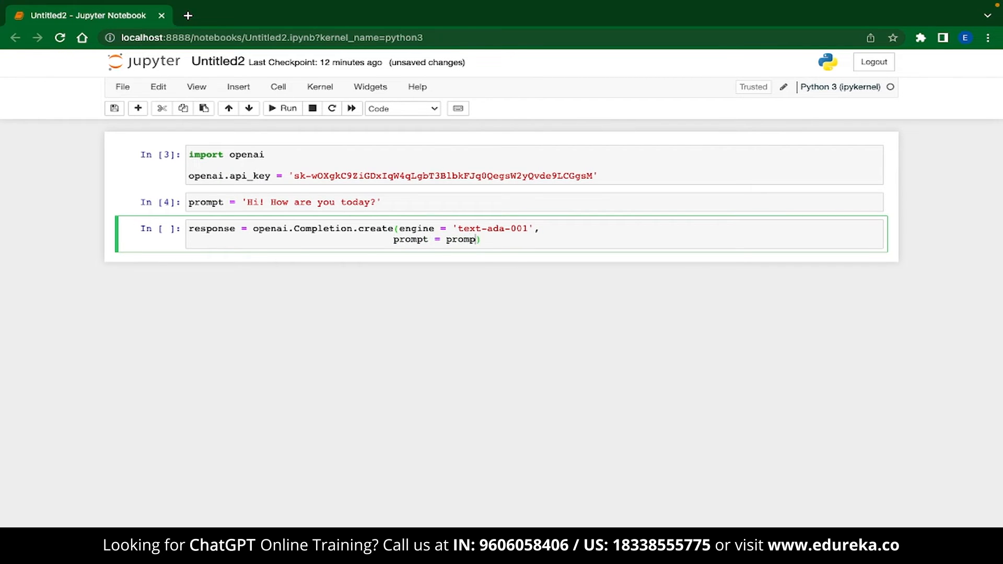
type("t,")
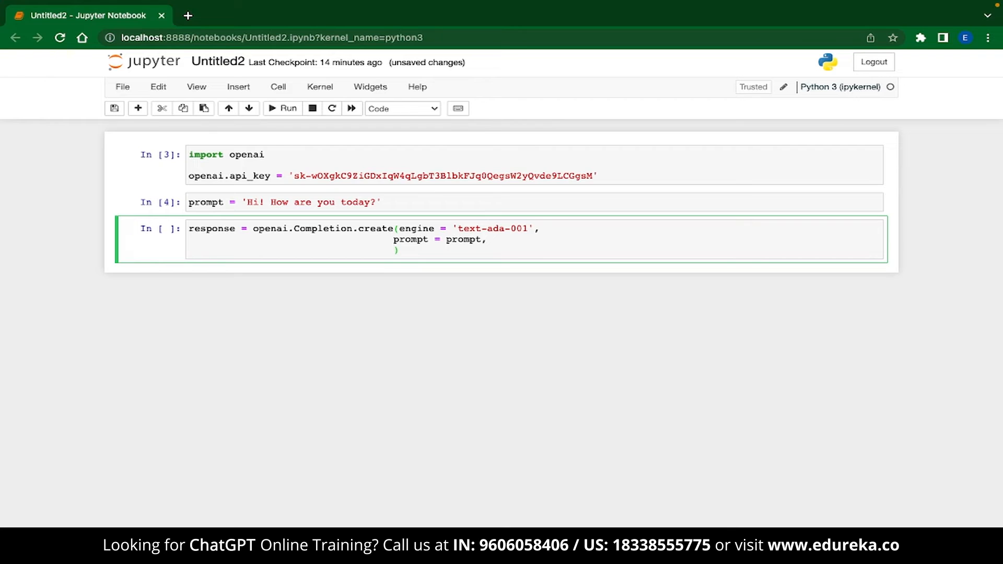
type("m")
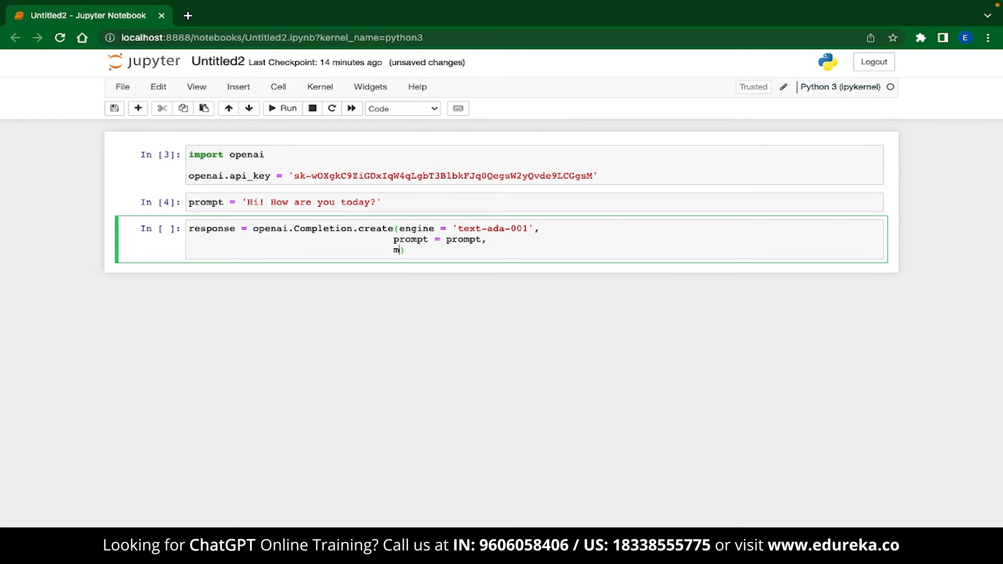
type("ax_tokens")
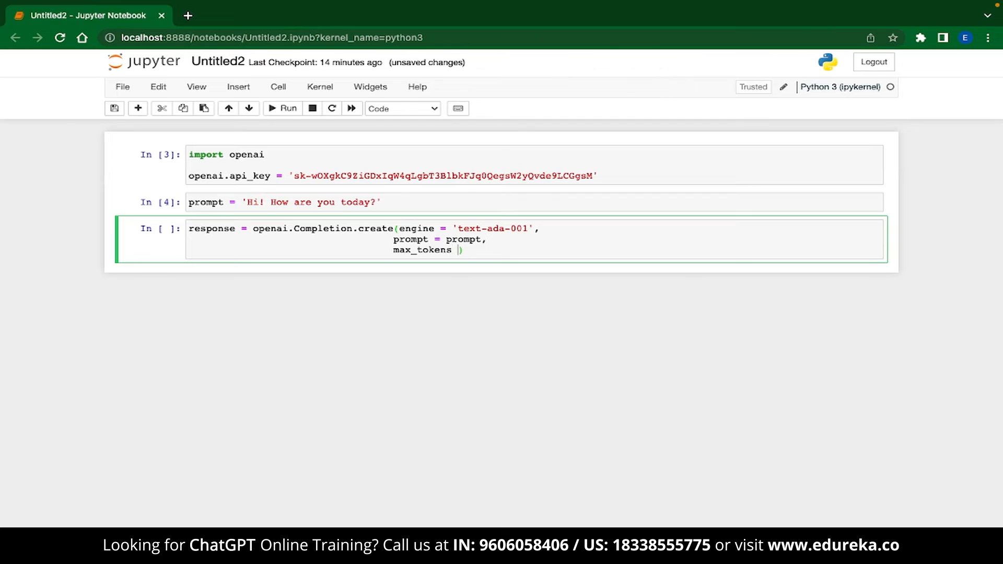
type("=")
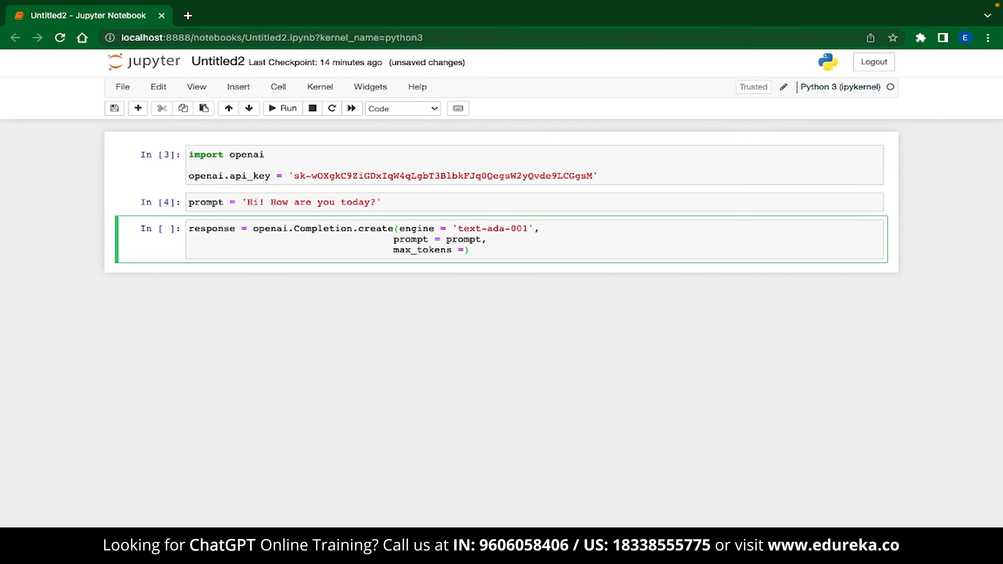
type("50,")
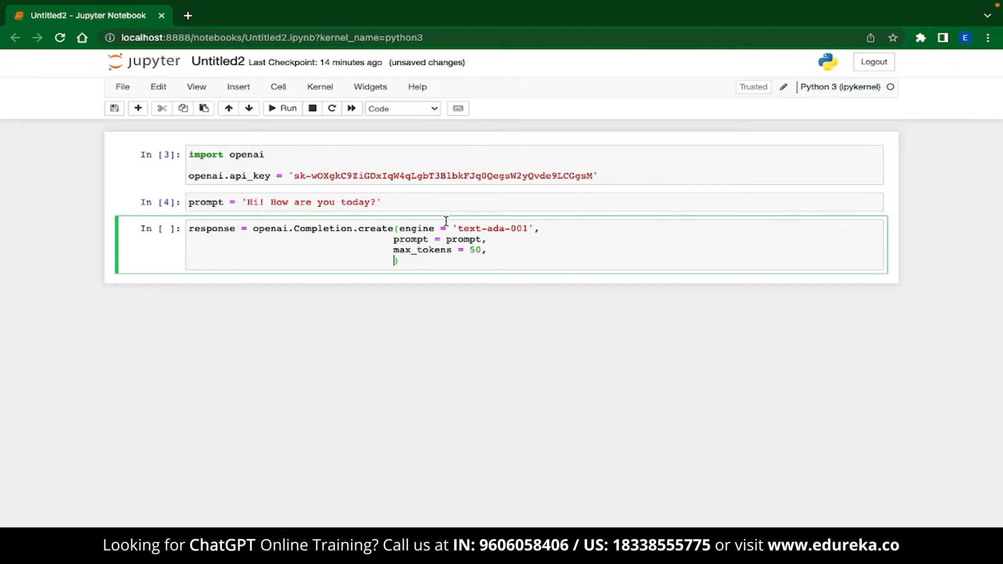
Step: Add n = 1 and a temperature argument, then clear temperature's value of 1
type("n")
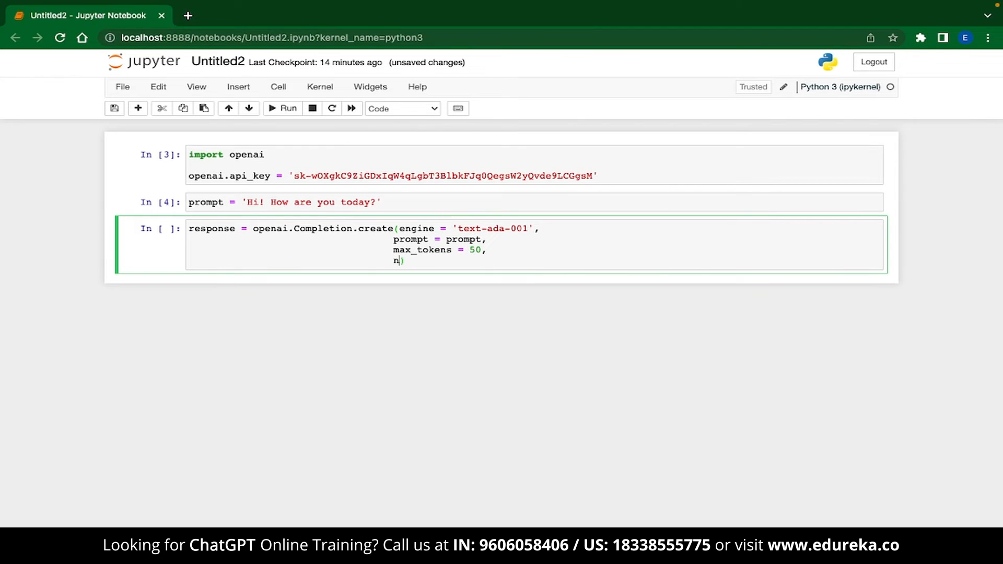
type("=")
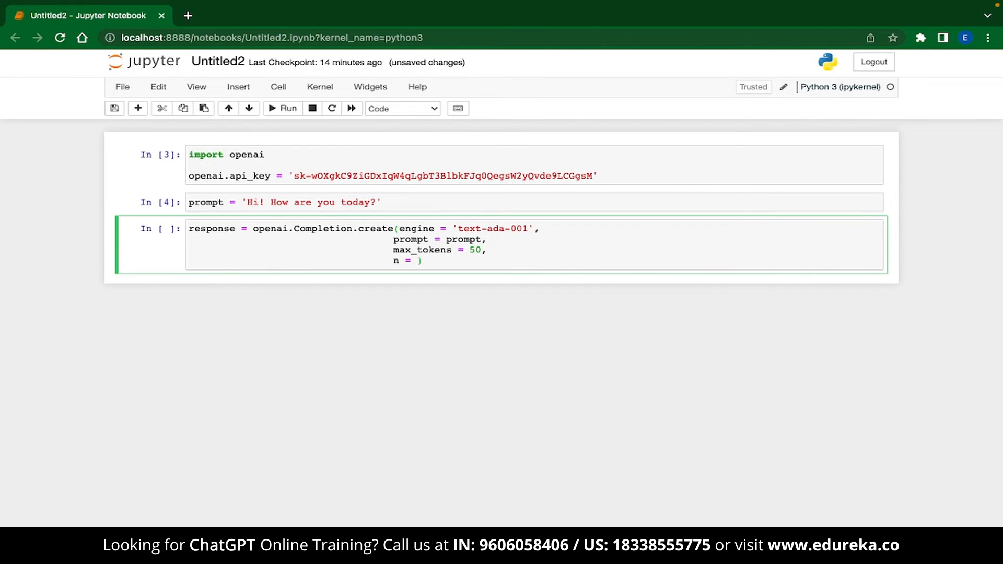
type("1,")
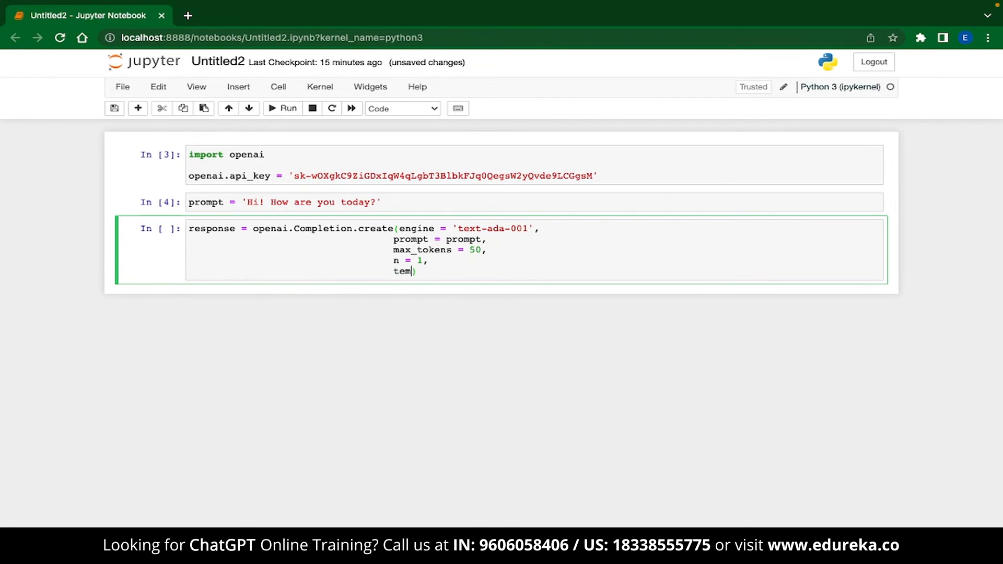
type("perature =")
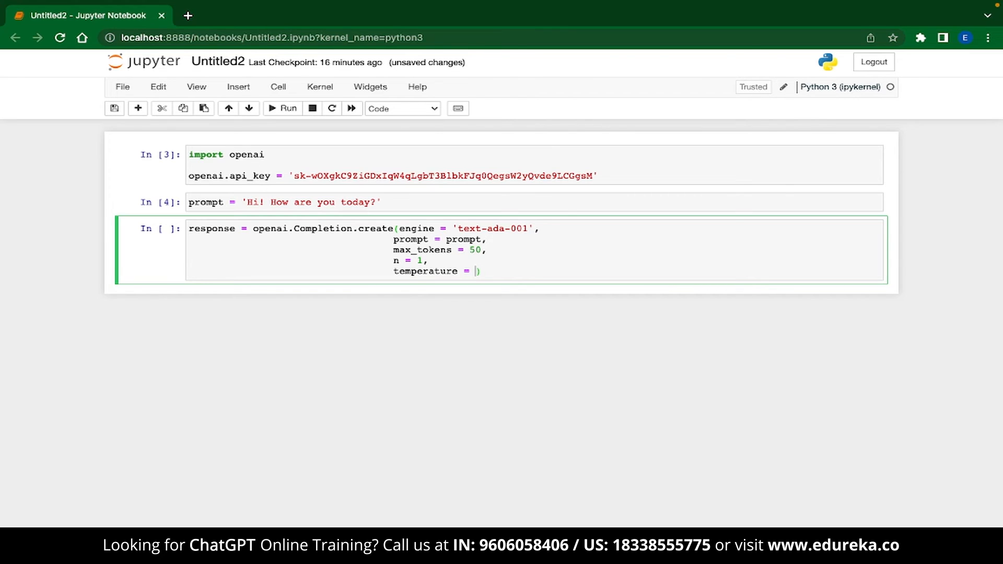
type("1")
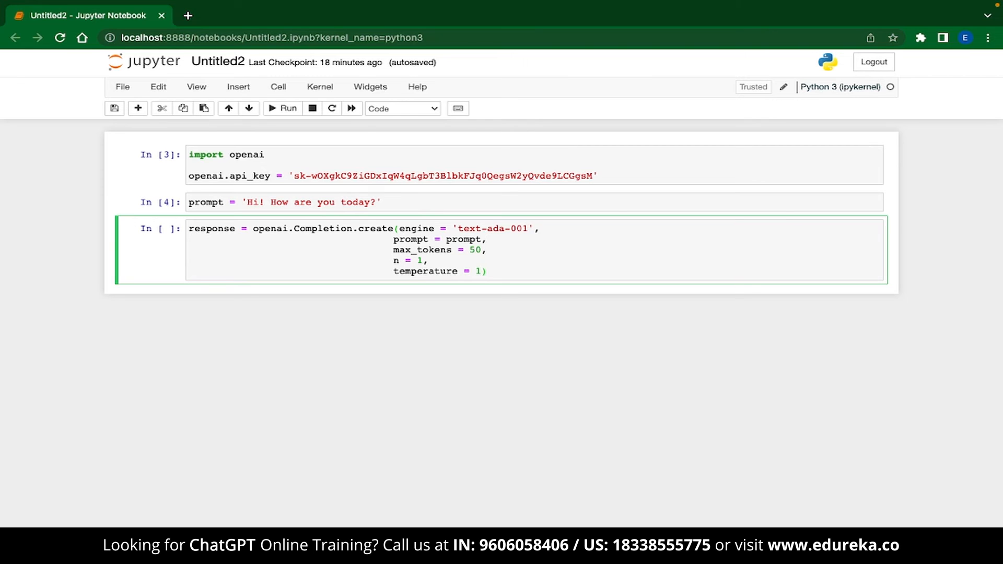
left_click(479, 271)
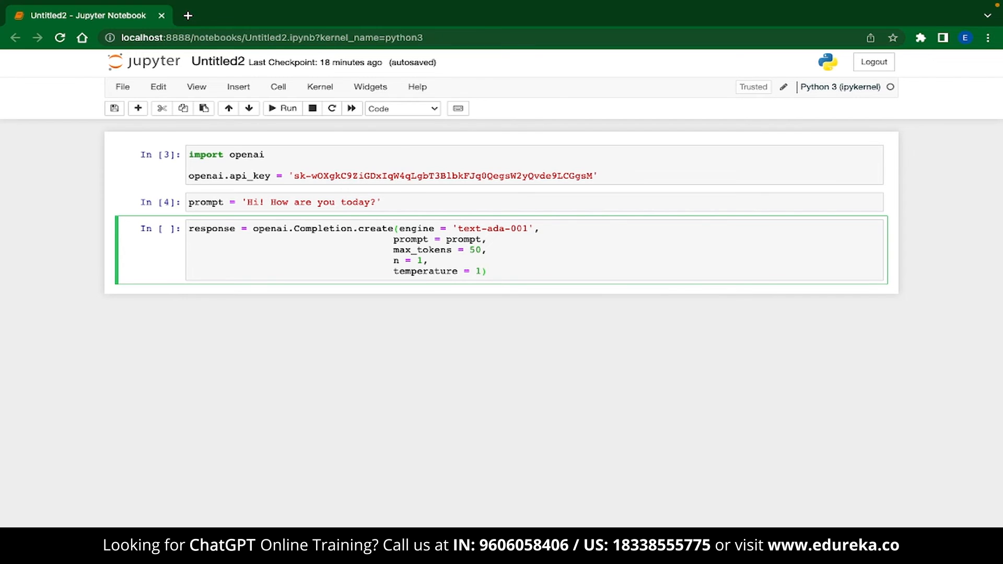
key("Backspace")
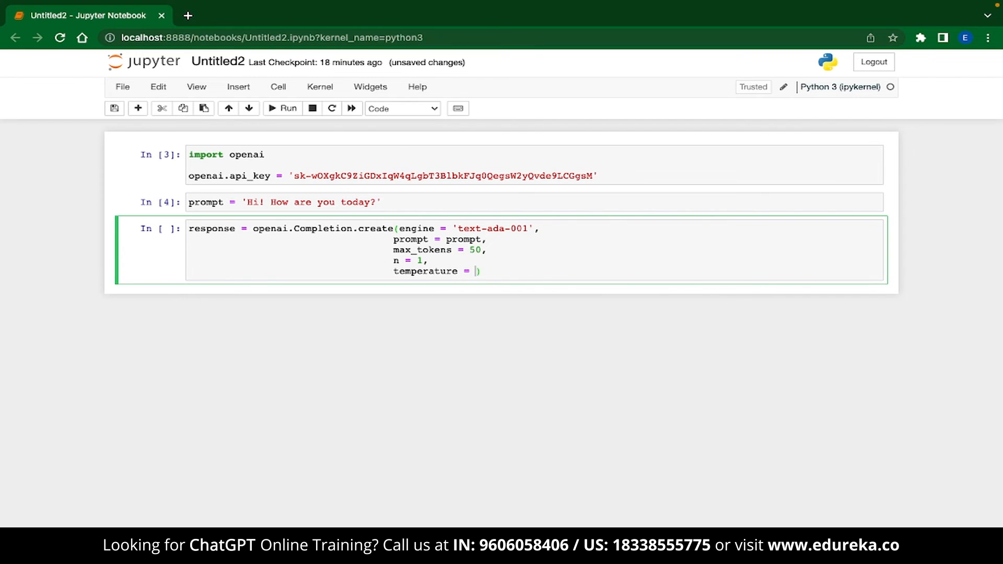
Step: Enter temperature=0.5 to finish the Completion.create call and move to a new line
type("0")
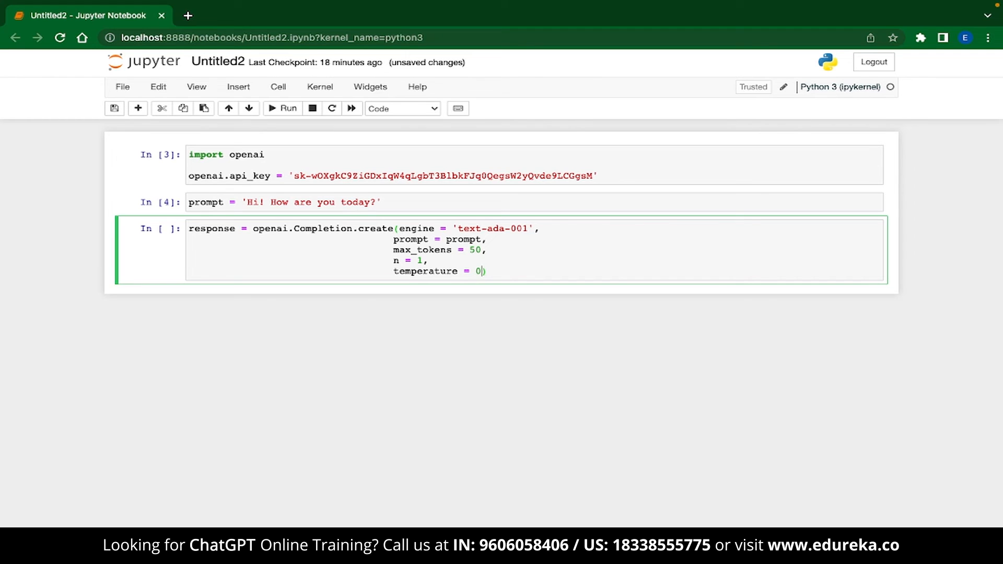
type(".")
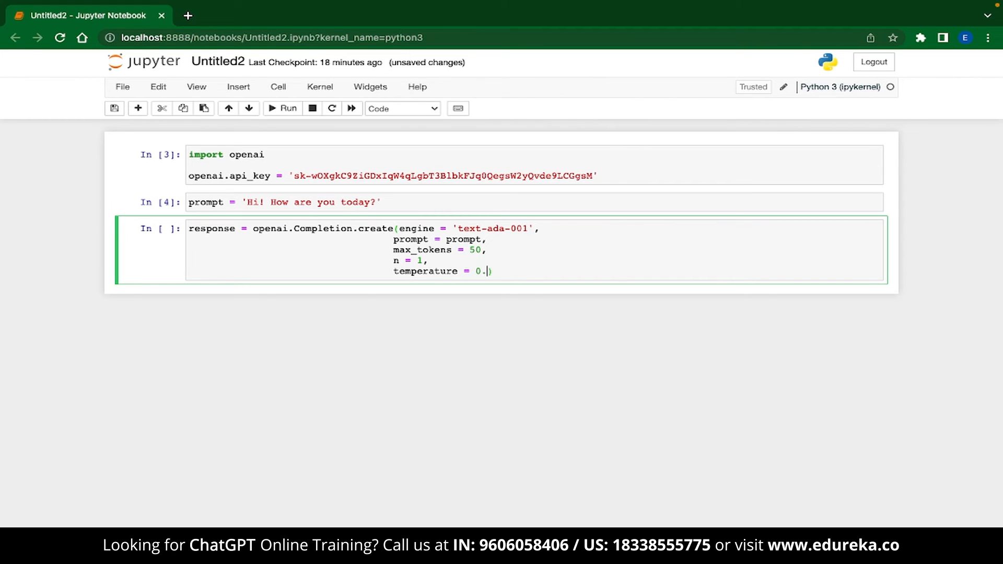
type("5")
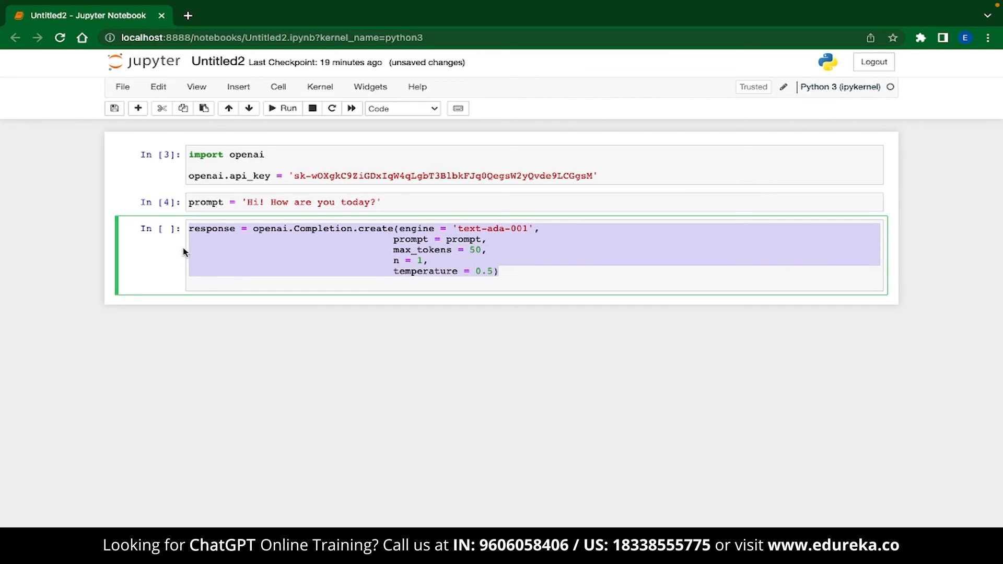
left_click(205, 282)
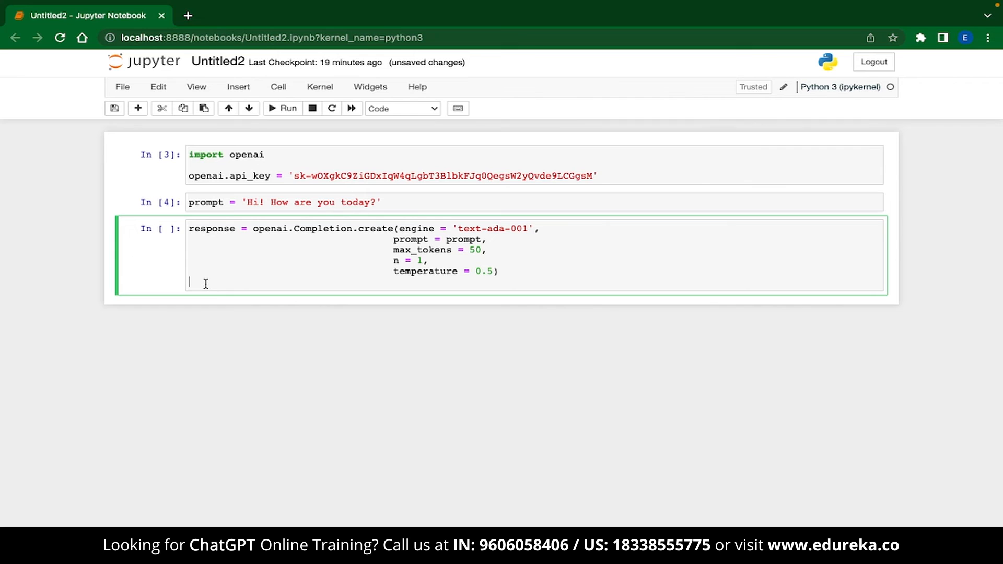
Step: Add print(response.choices[0].text) and run the cell, getting "I'm doing well, thank you for asking!"
type("print")
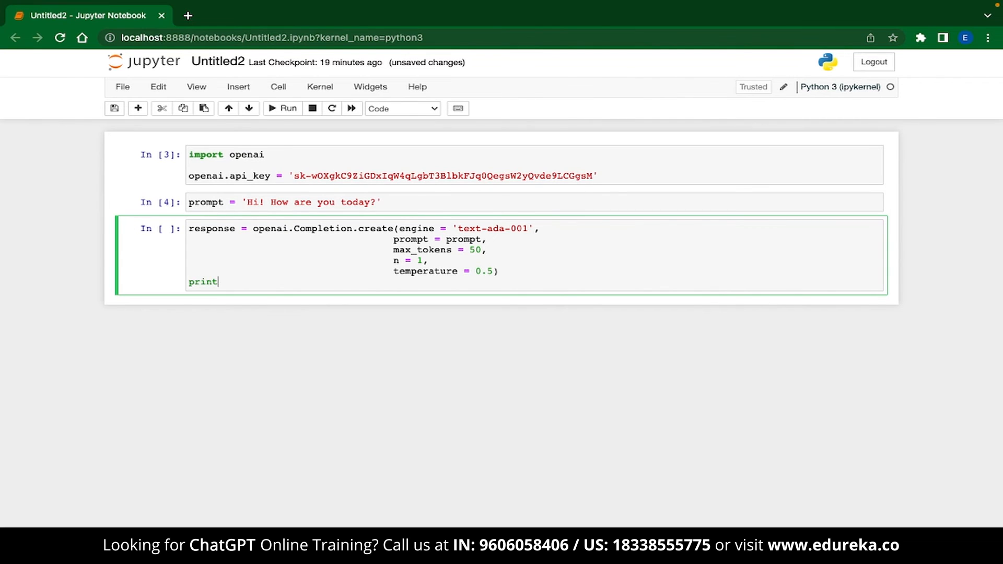
type("(r)")
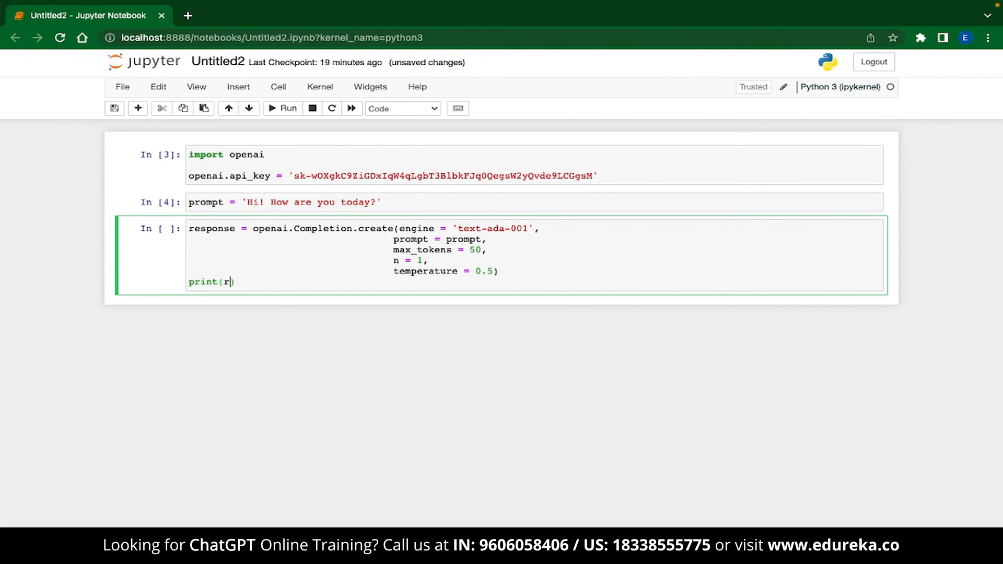
type("esponse")
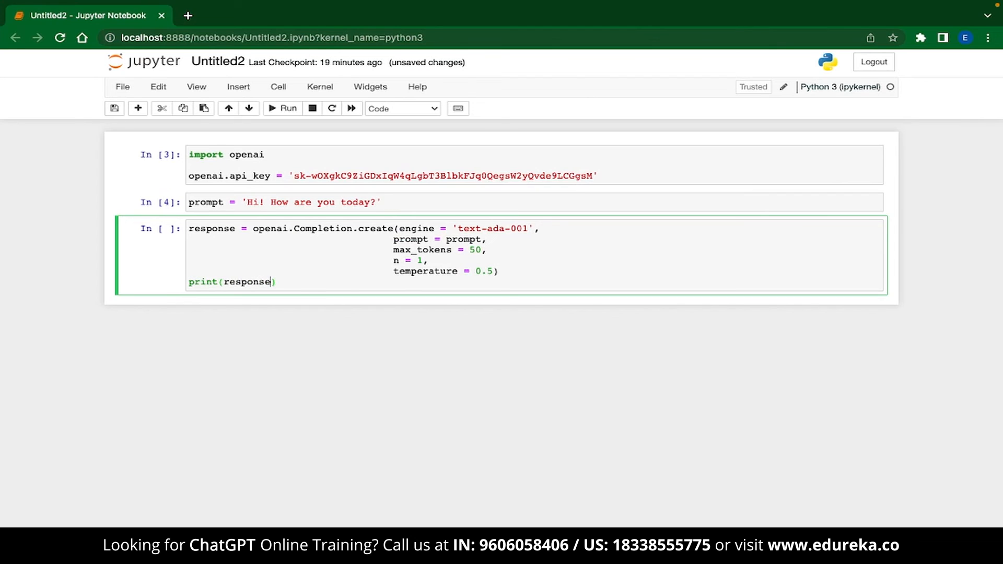
type("ch")
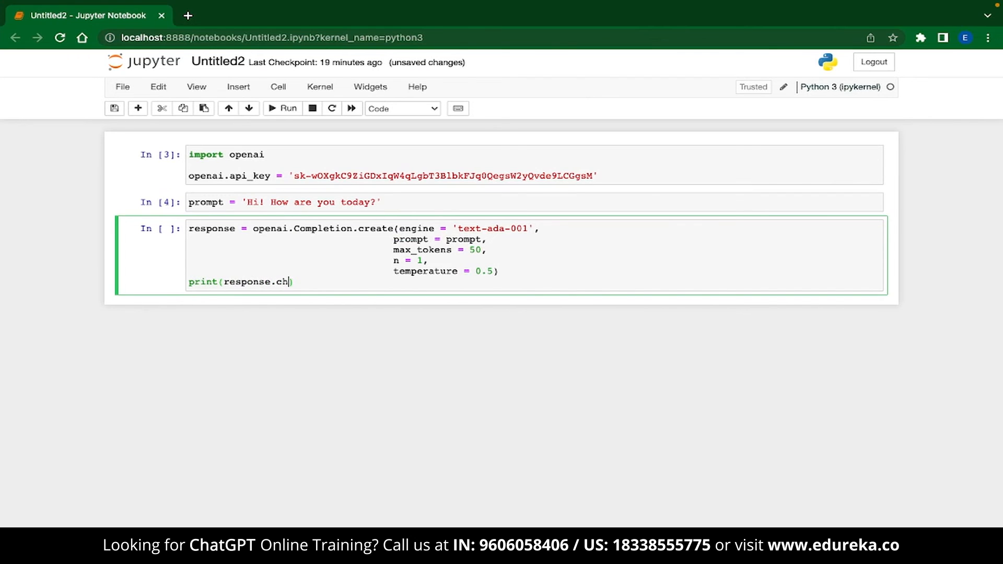
type("oice")
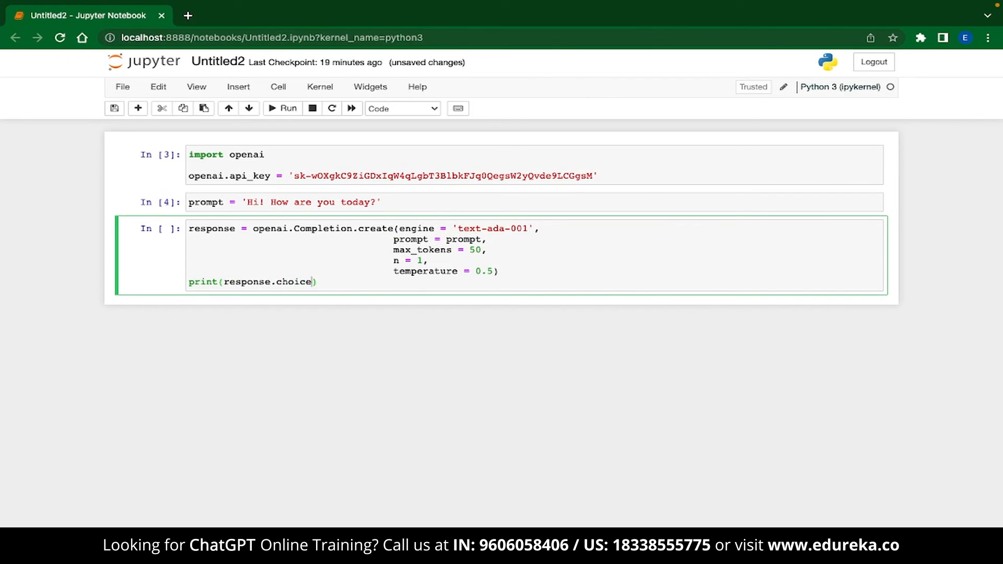
type("s")
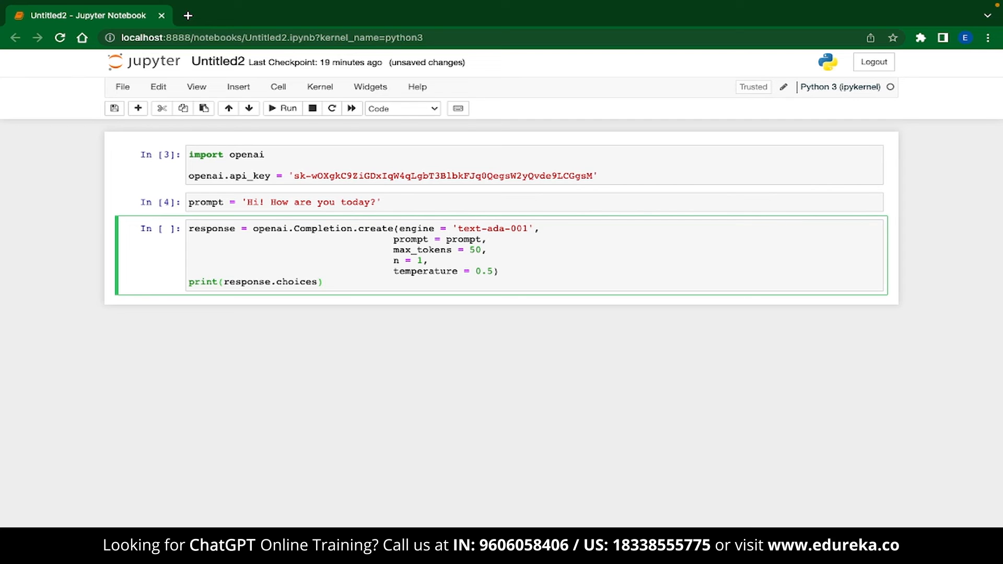
type("[0]")
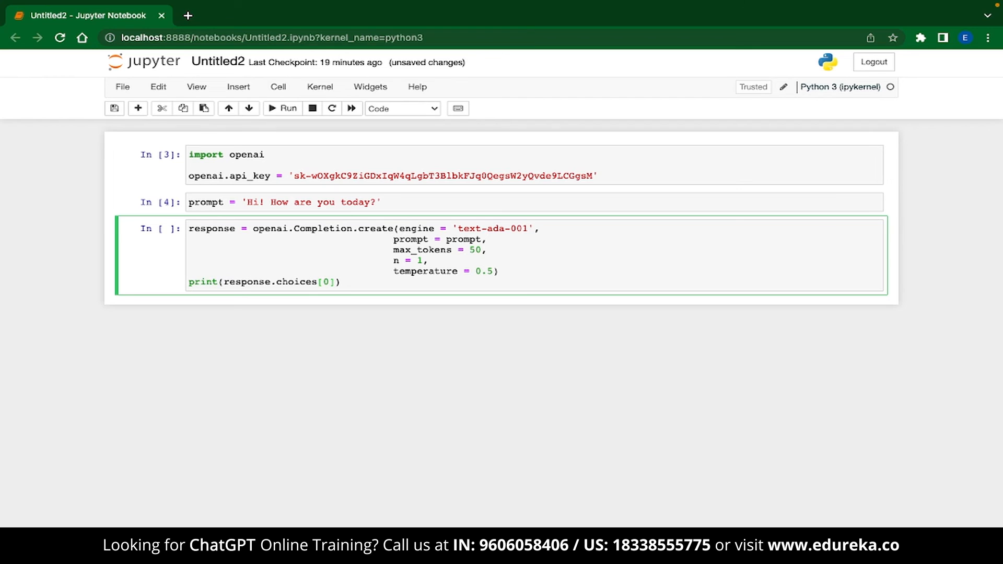
type(".text")
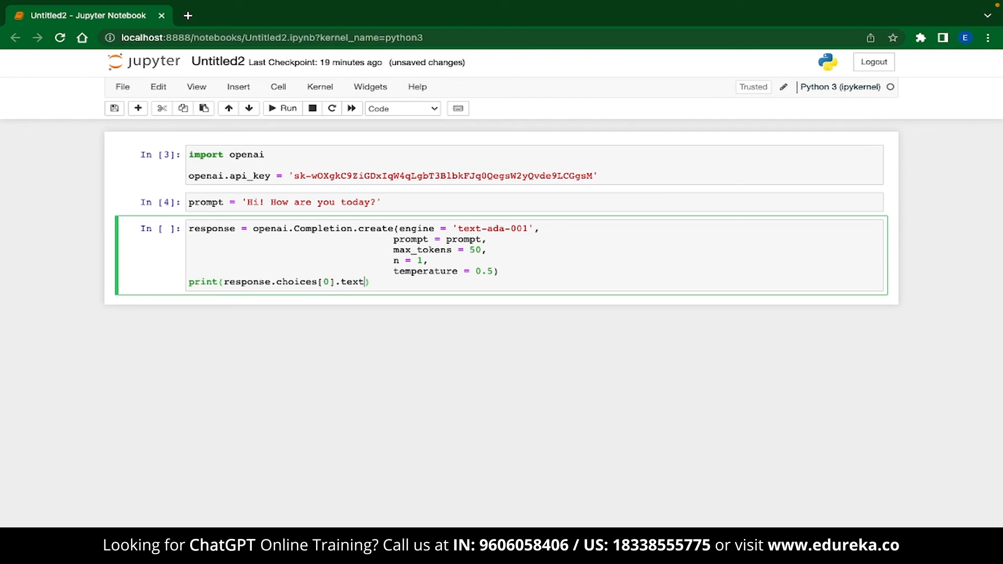
left_click(282, 108)
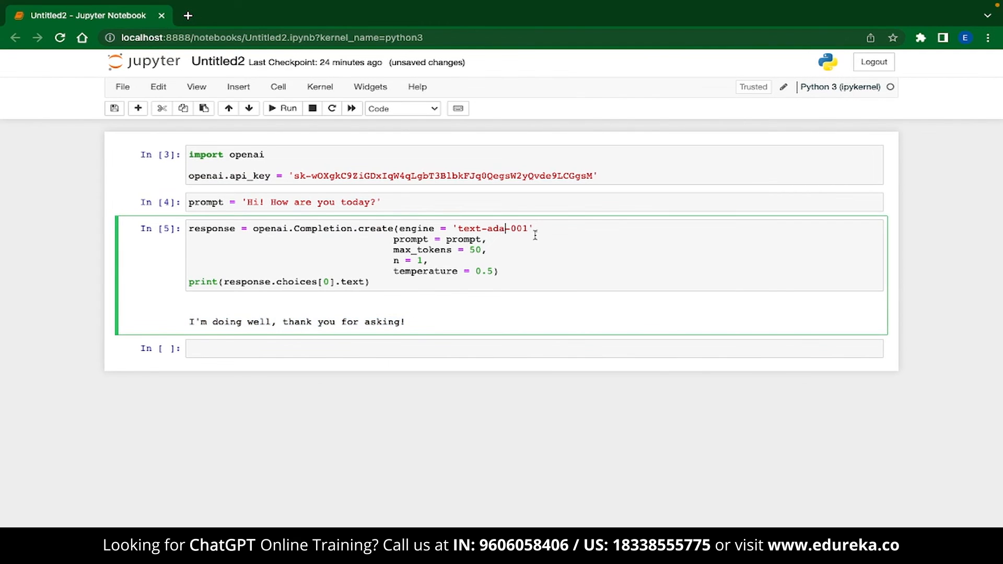
Step: Change the engine to 'text-babbage-001' and re-run the completion cell
type("b")
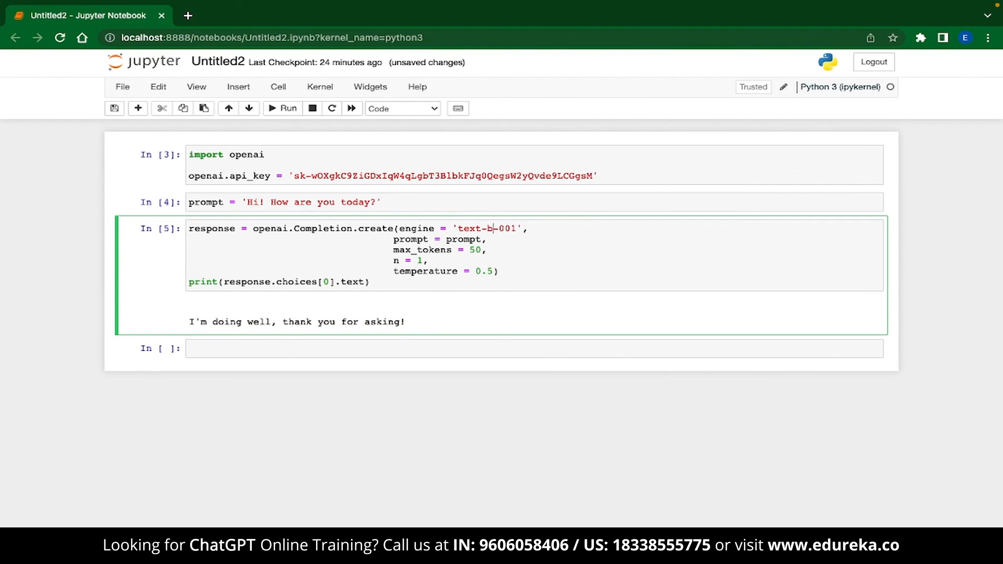
type("abbage")
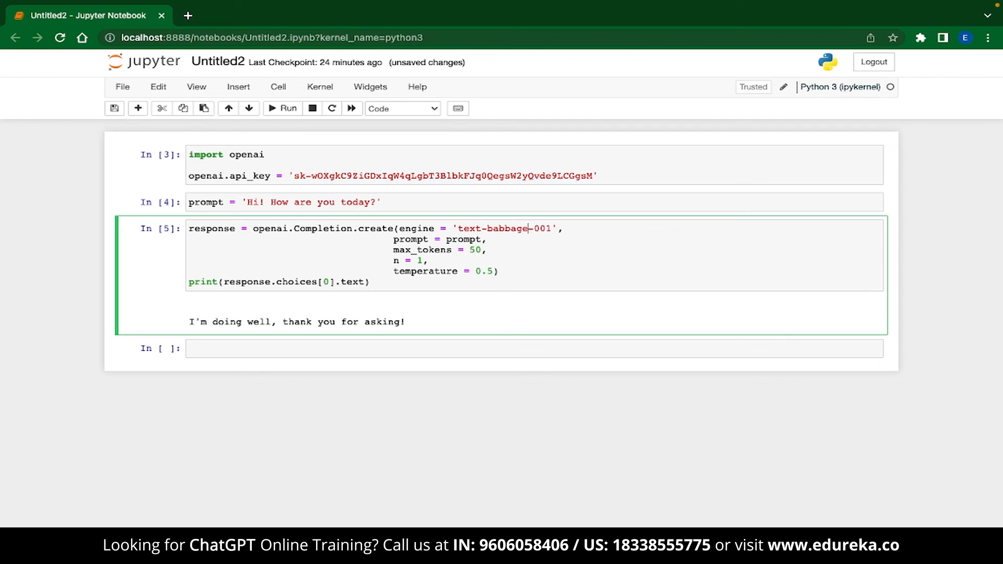
left_click(282, 108)
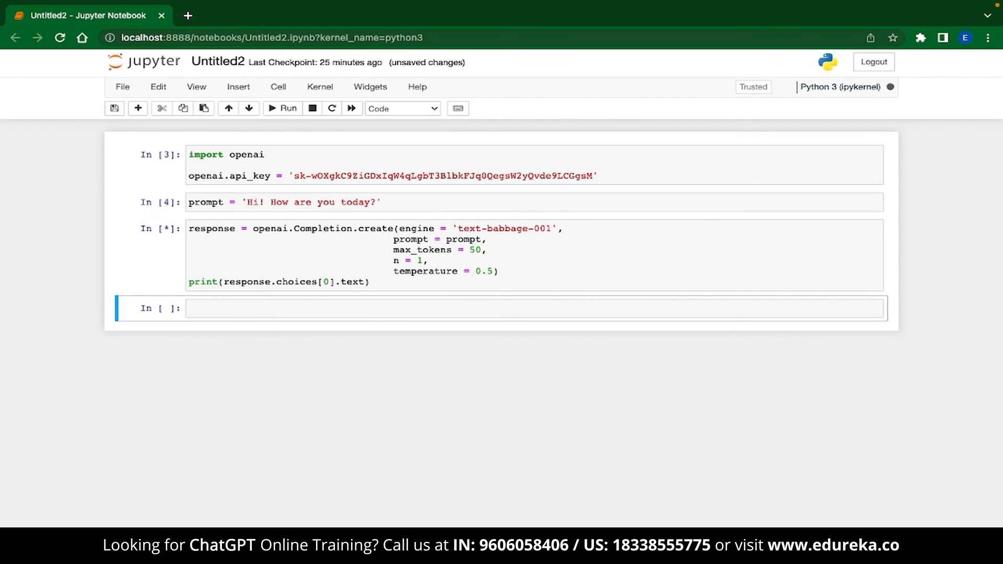
left_click(282, 108)
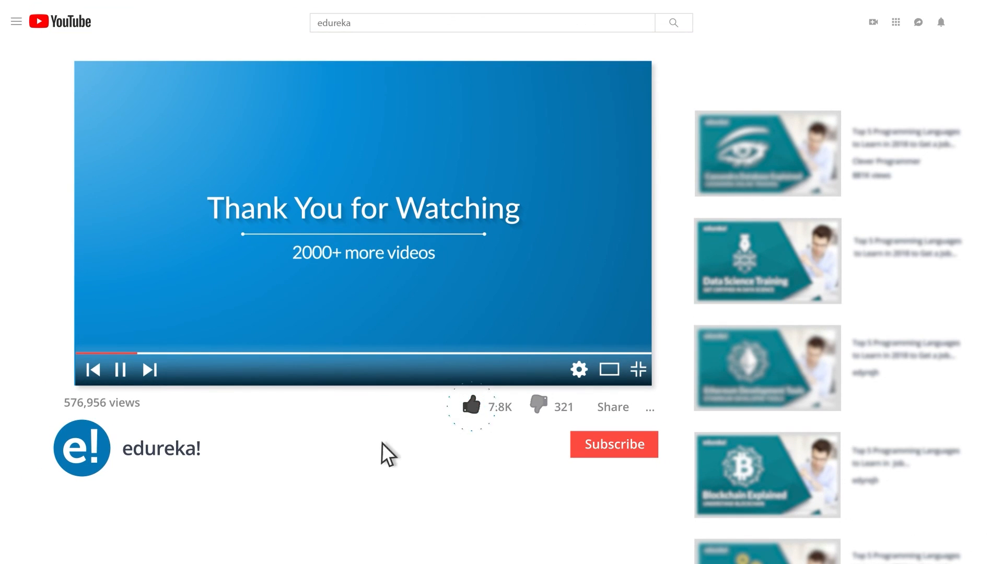
Step: Subscribe to the edureka! channel from the outro video page
scroll("down", 3)
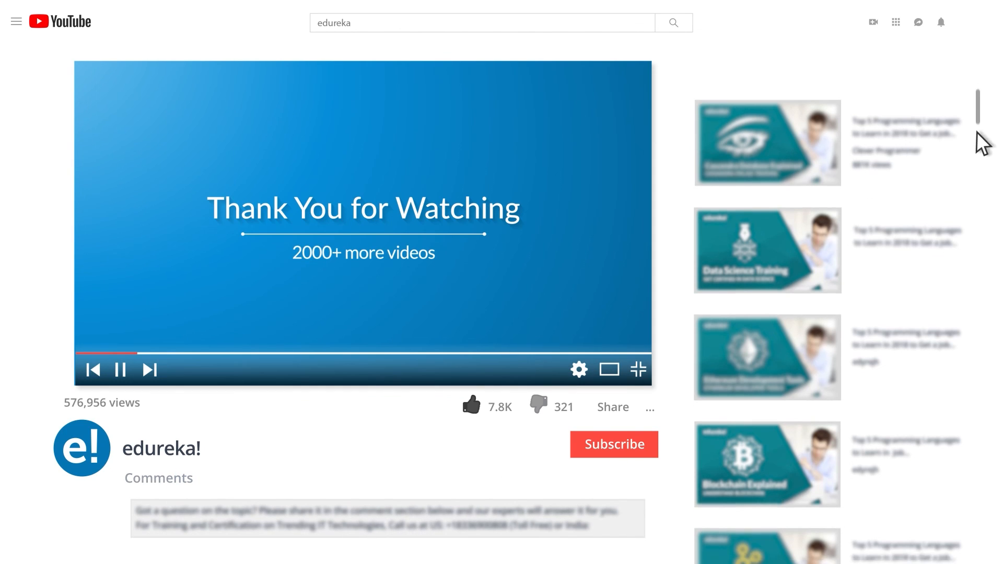
scroll("down", 3)
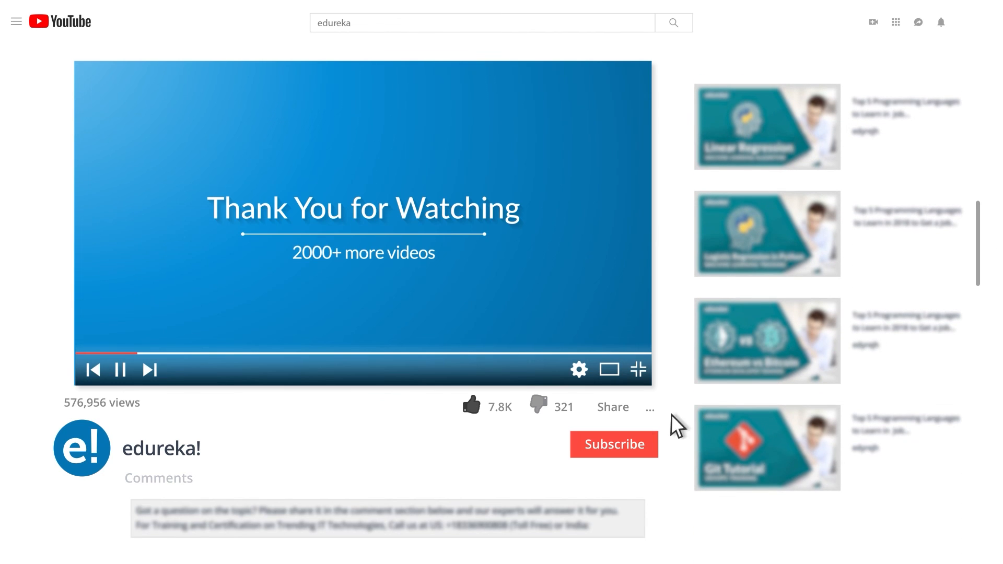
left_click(613, 444)
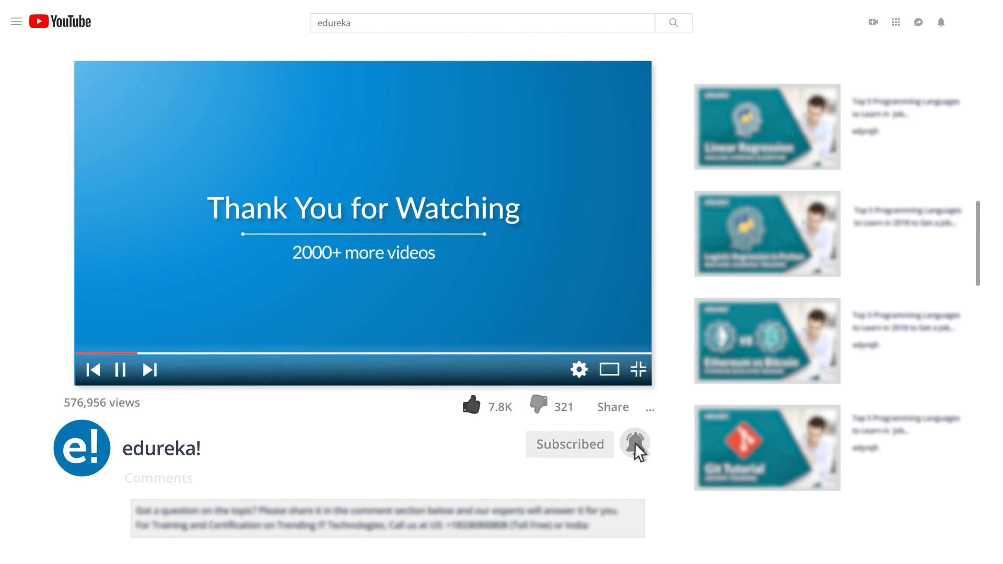